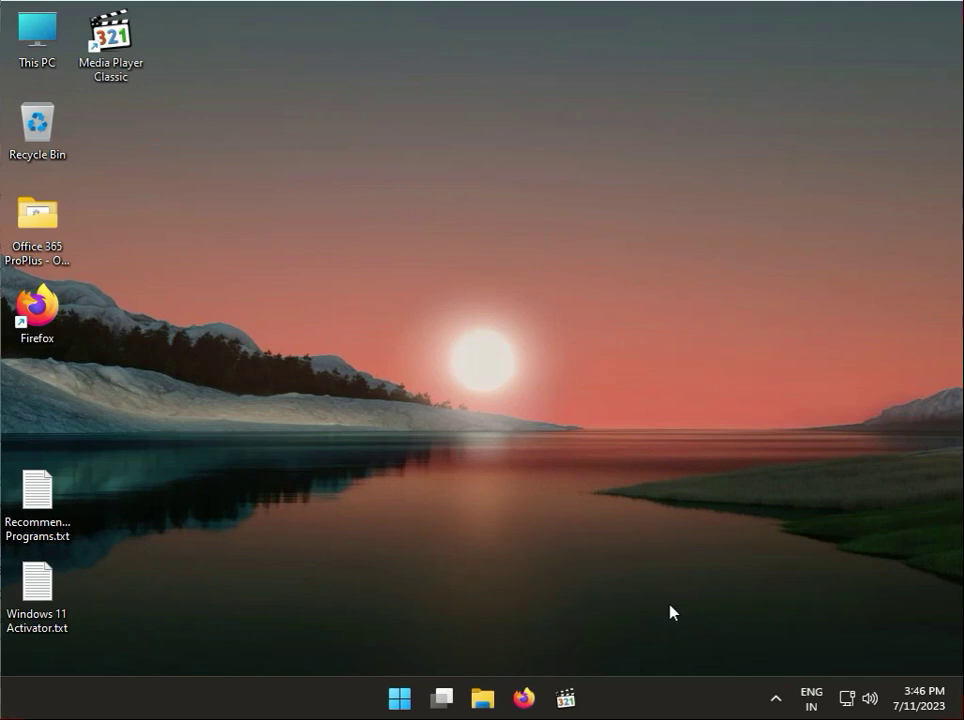
- Launch Settings from Start and scroll the System page down to Troubleshoot
click(399, 697)
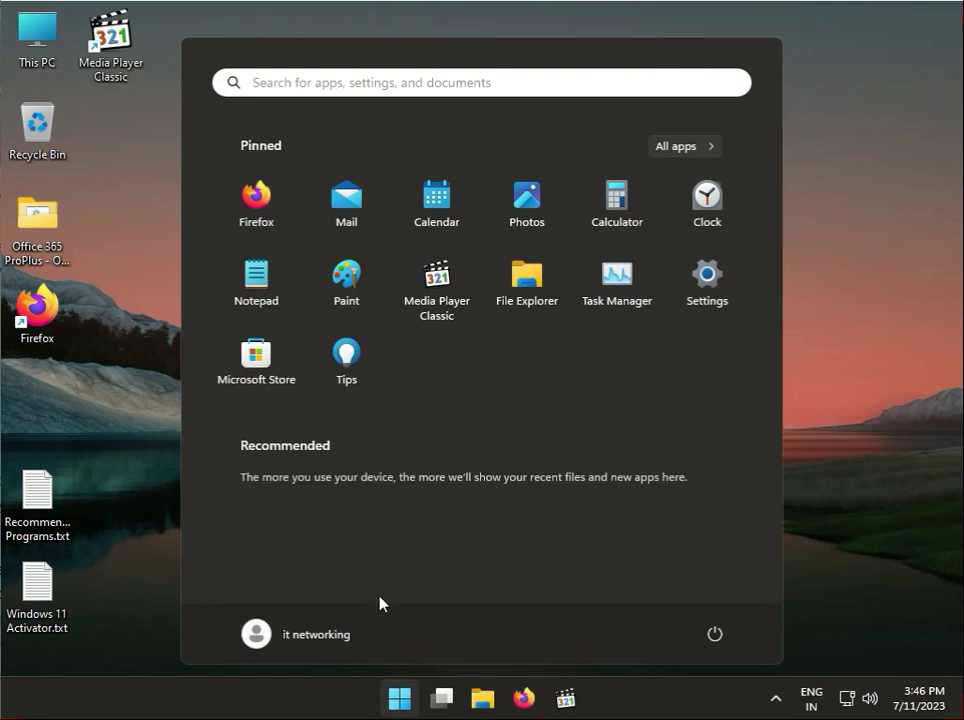
mouse_move(707, 274)
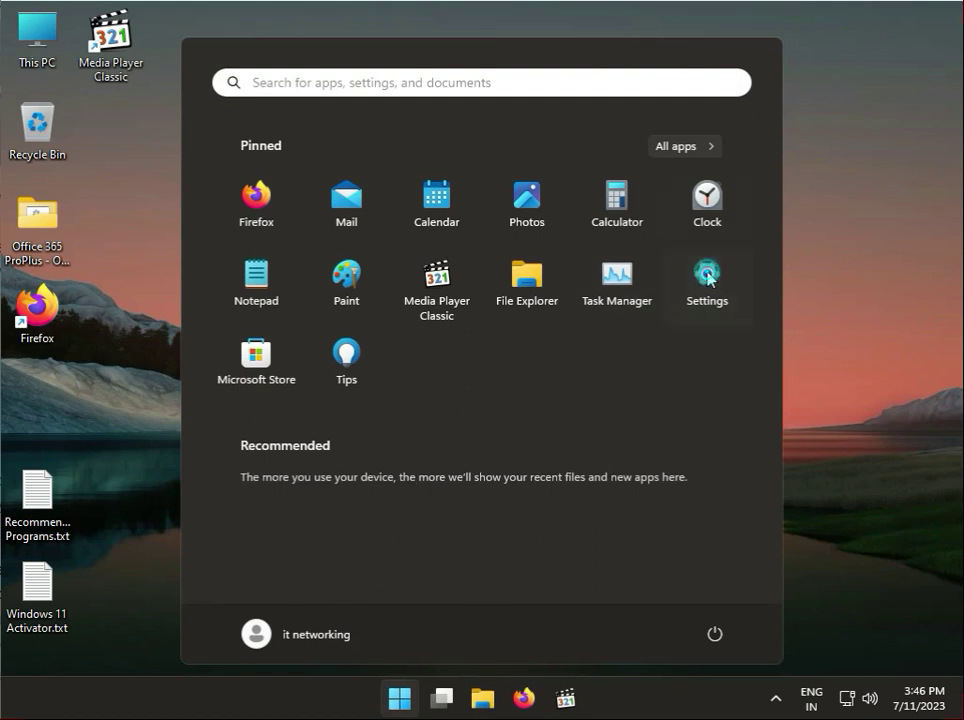
click(706, 275)
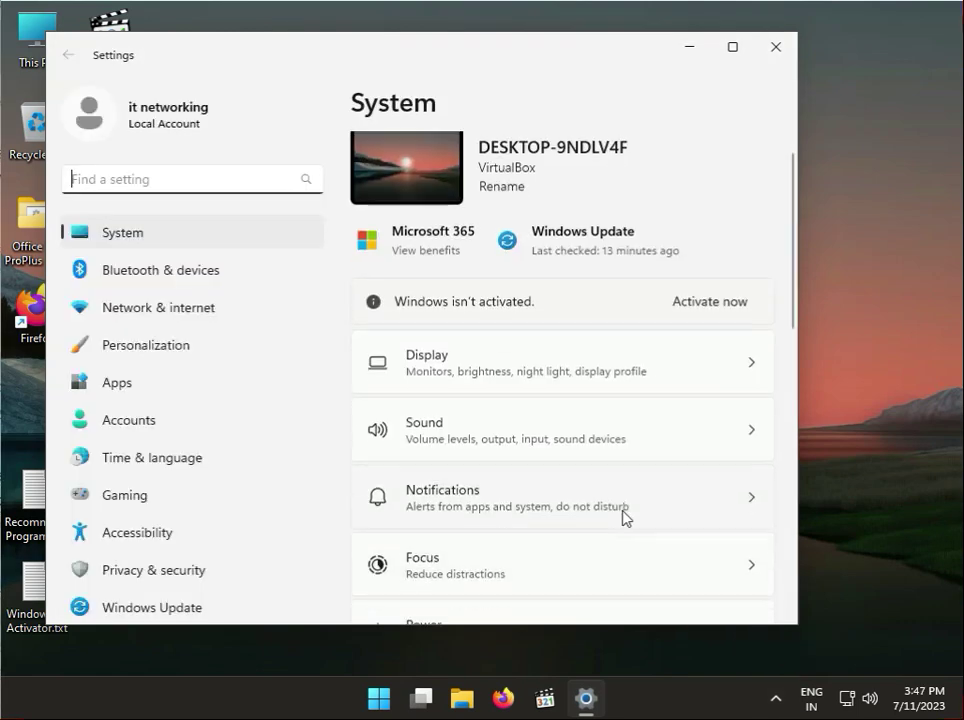
scroll(down, 3)
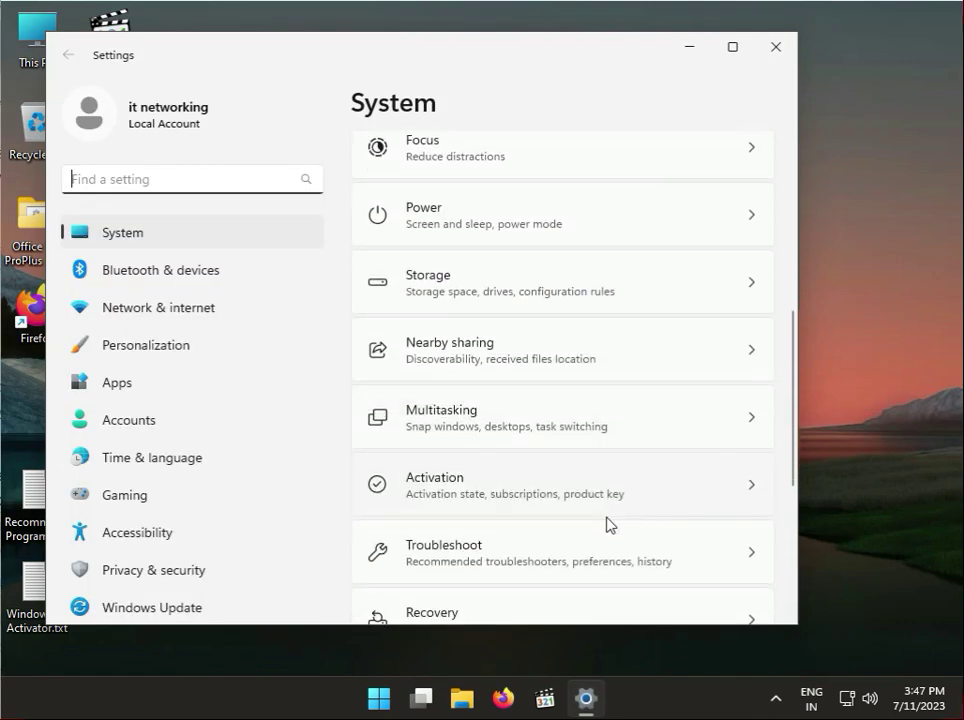
- Go to Troubleshoot > Other troubleshooters and run the Windows Store Apps troubleshooter
click(562, 551)
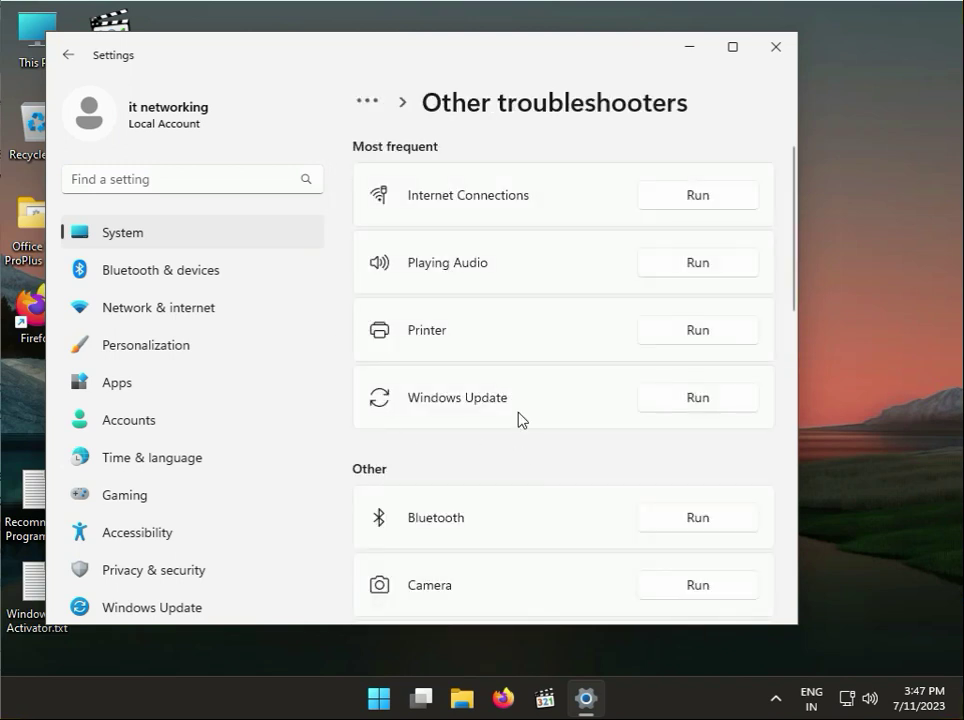
scroll(down, 3)
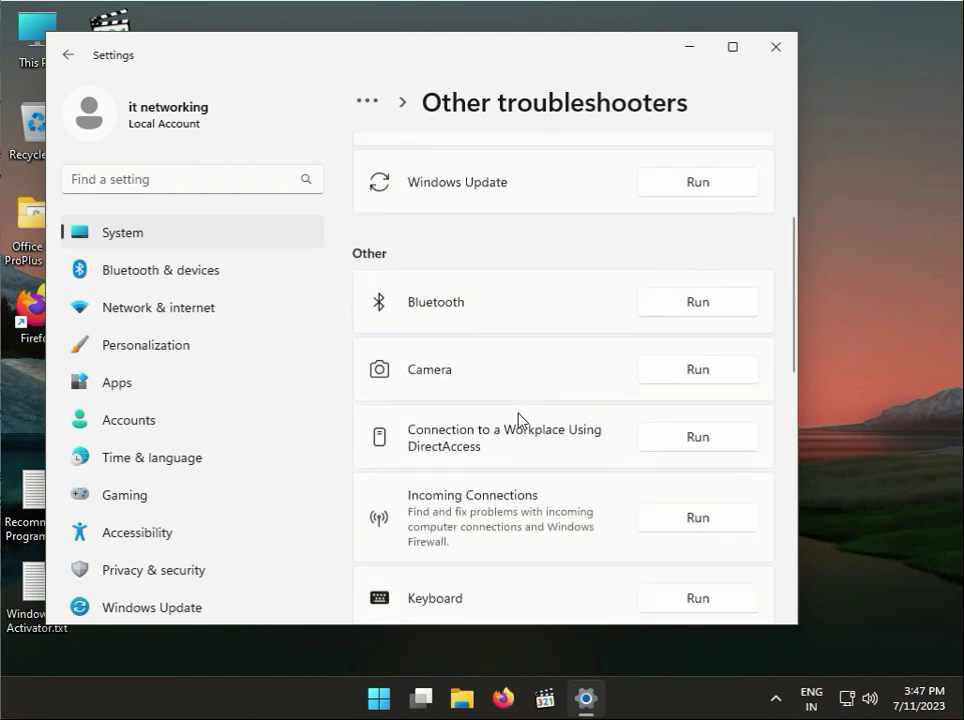
scroll(down, 3)
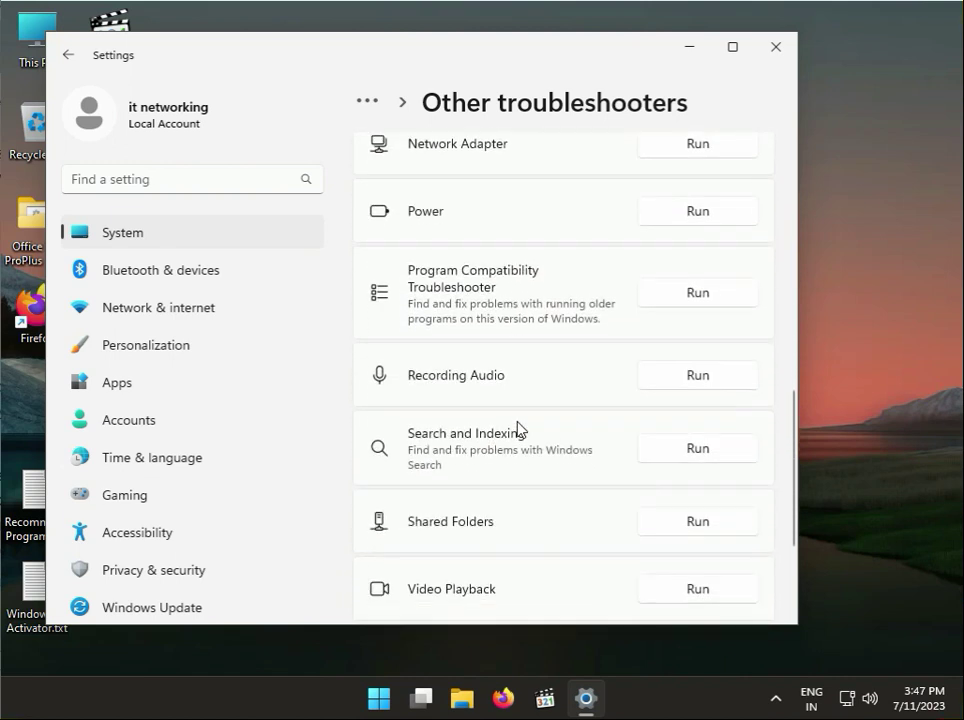
scroll(down, 3)
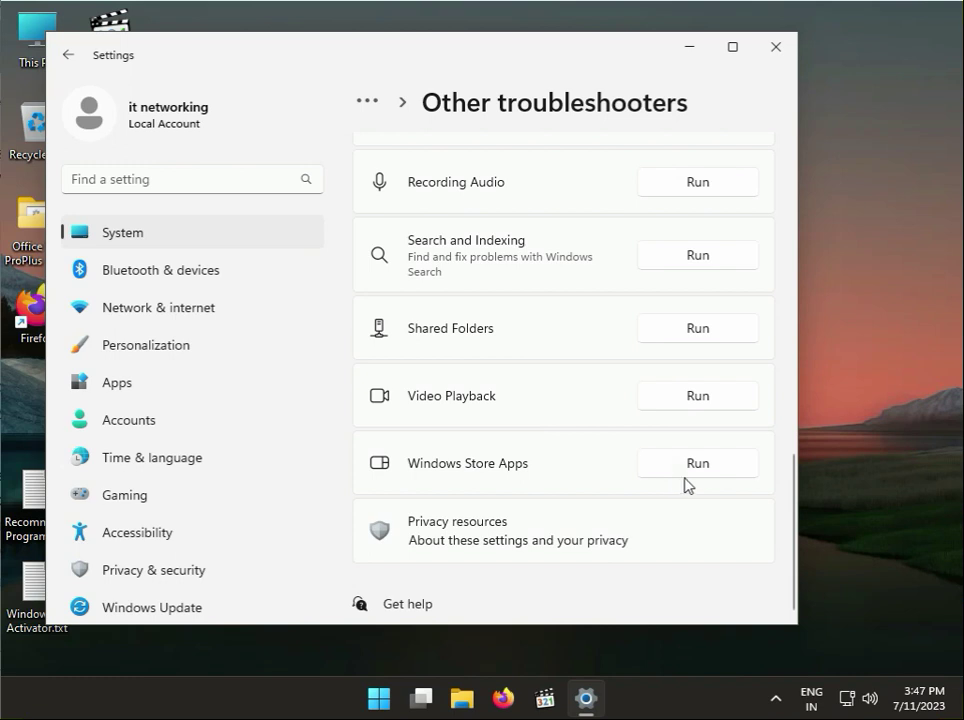
click(697, 462)
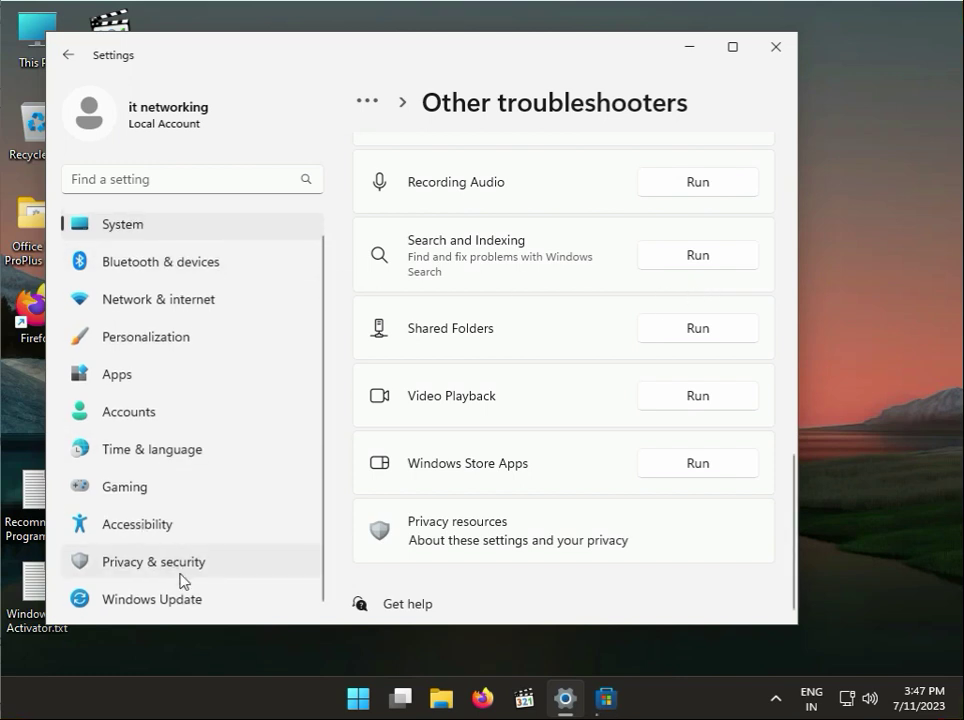
- Show Windows Update with updates downloading, then step past sign-in and cancel the troubleshooter
click(151, 598)
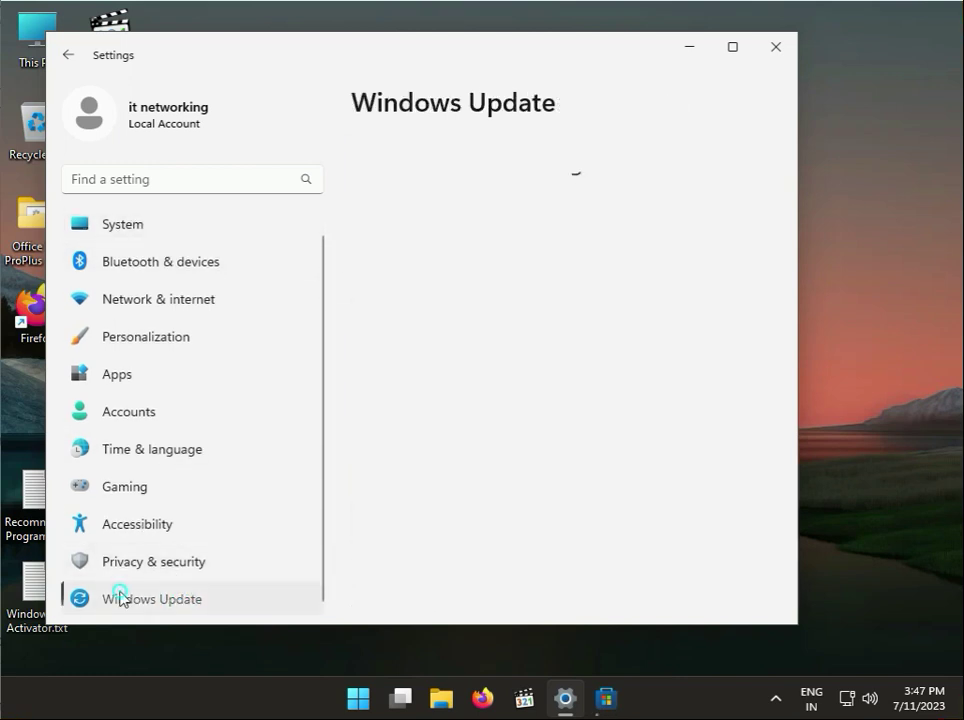
click(152, 598)
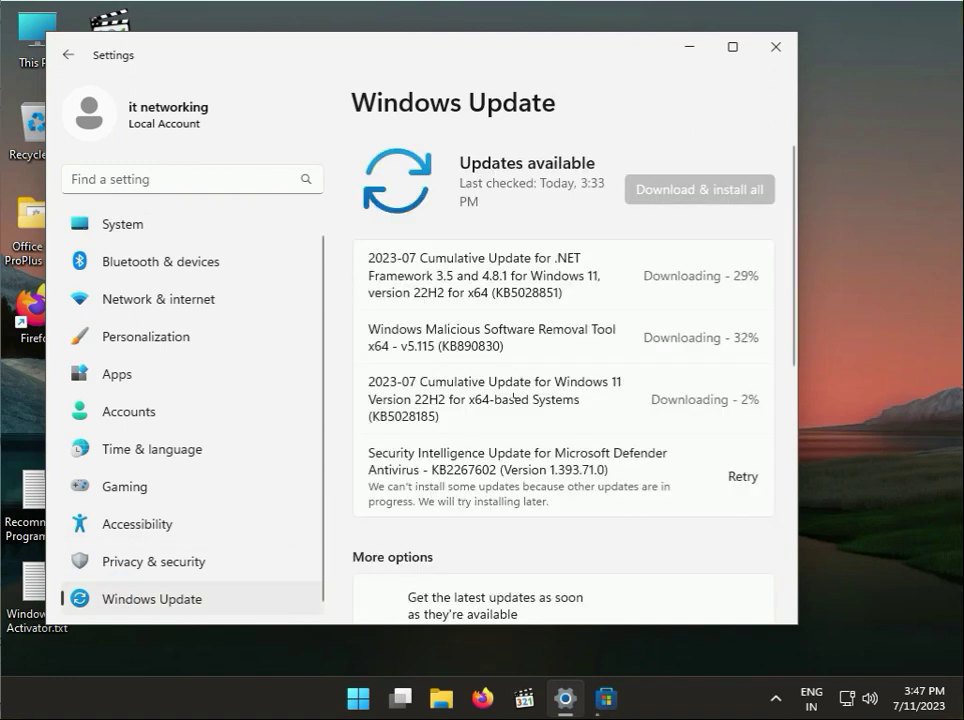
double_click(471, 346)
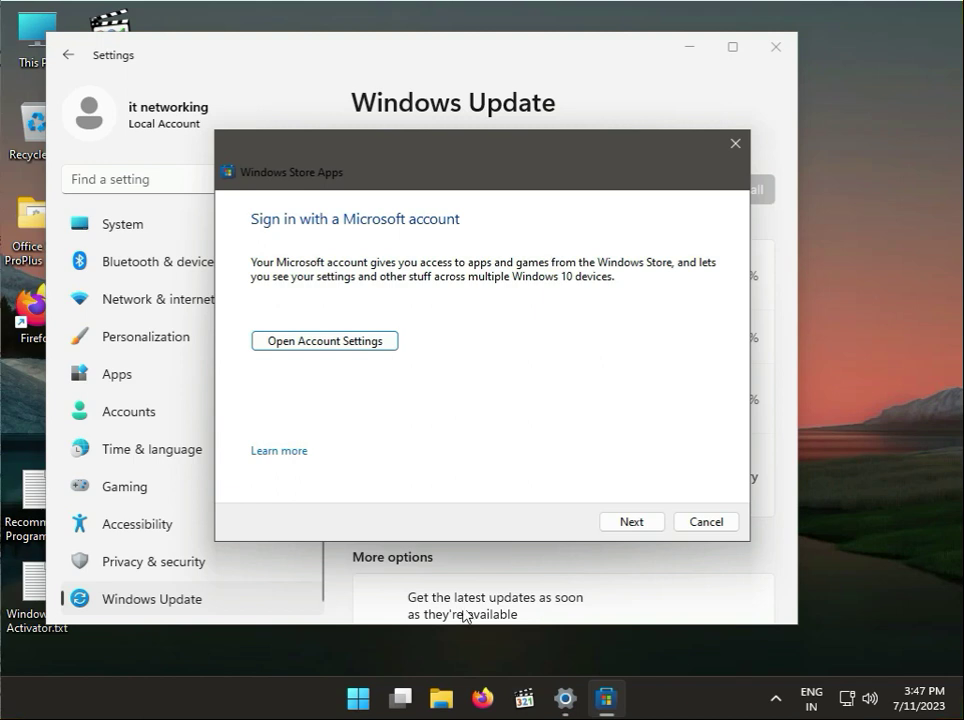
click(631, 521)
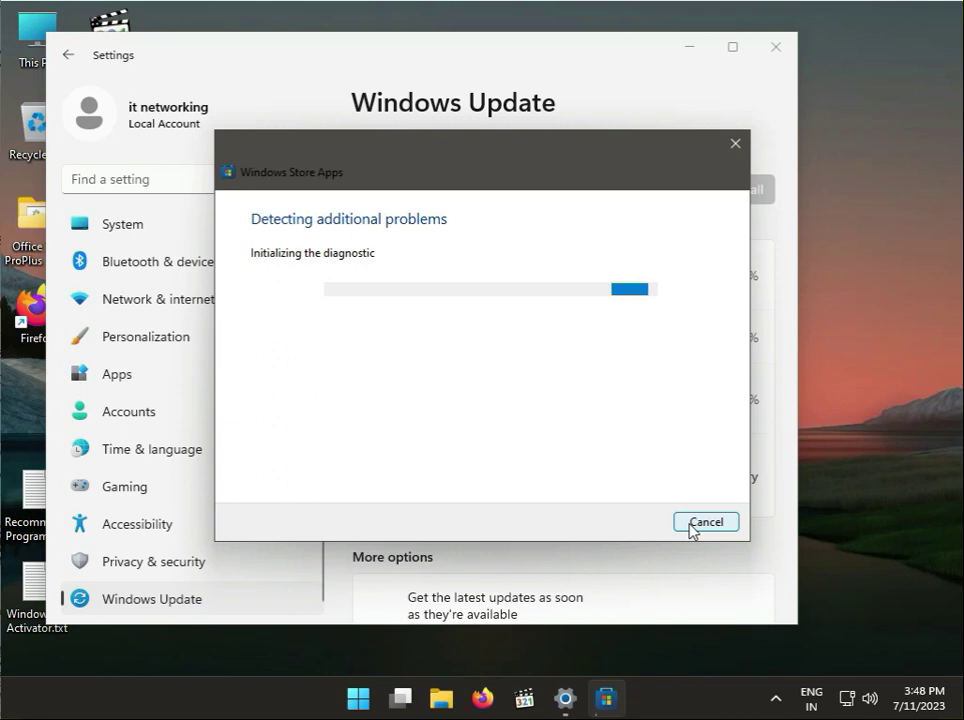
click(705, 521)
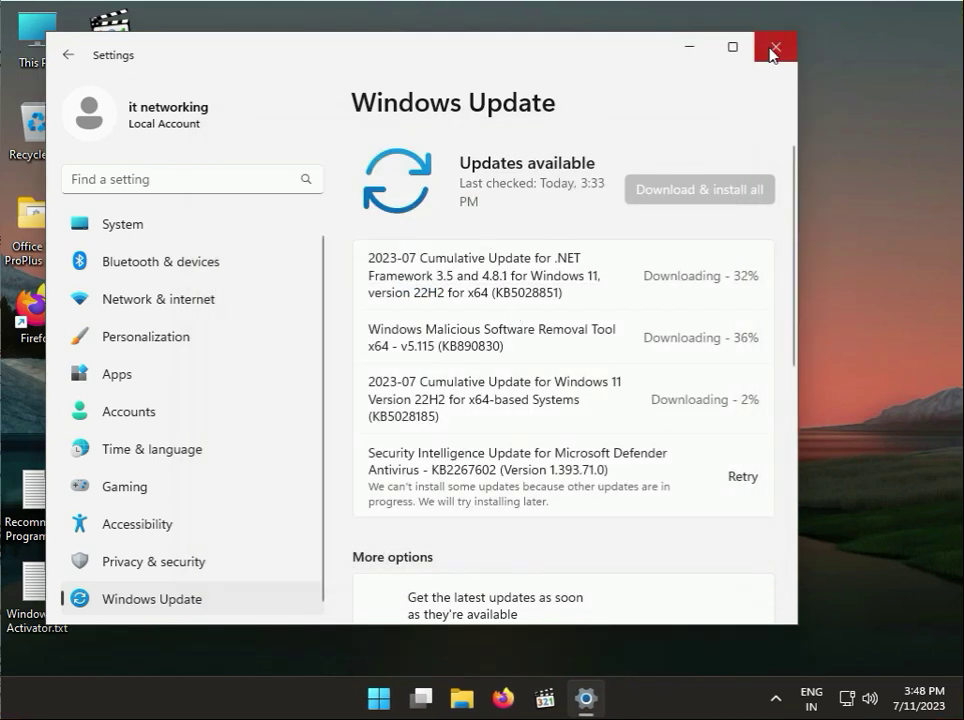
- Close Settings, go to This PC and bring up the options for Local Disk (C:)
click(773, 47)
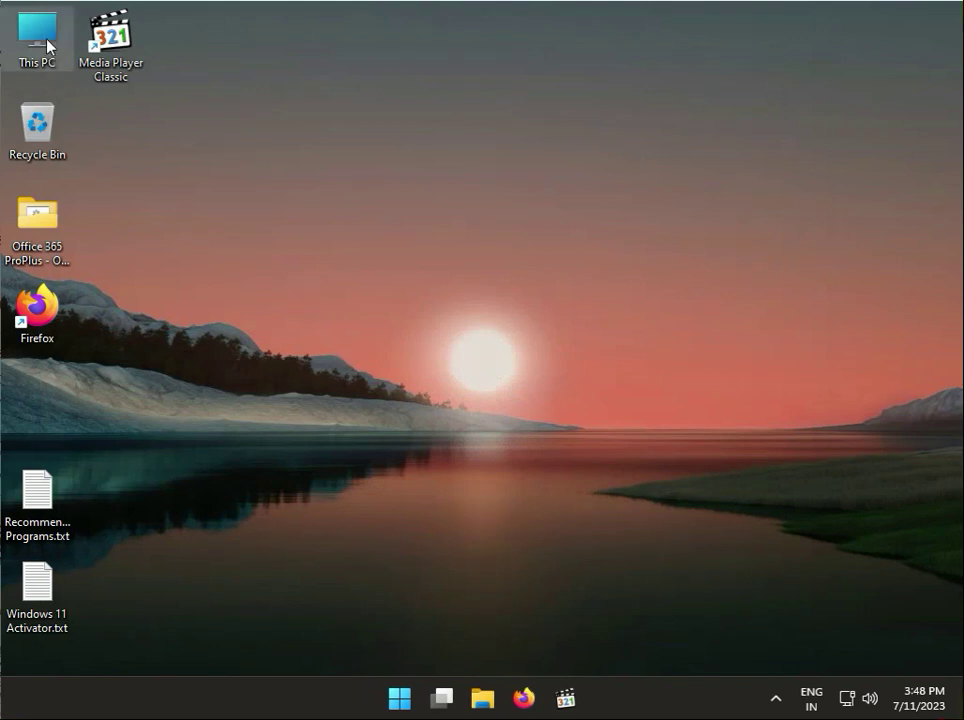
double_click(37, 37)
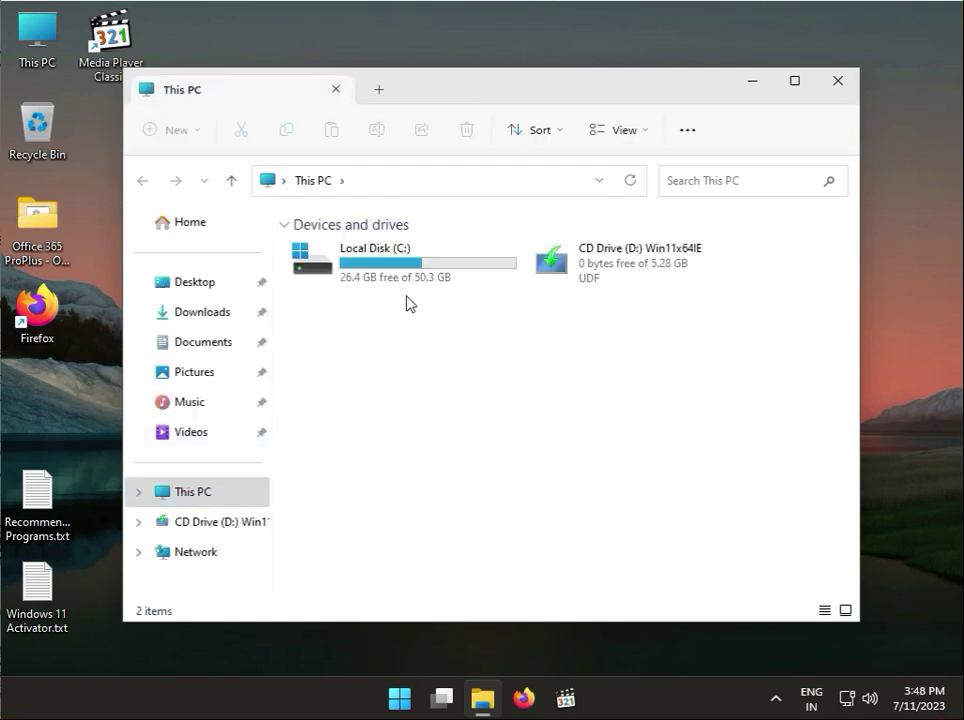
right_click(375, 260)
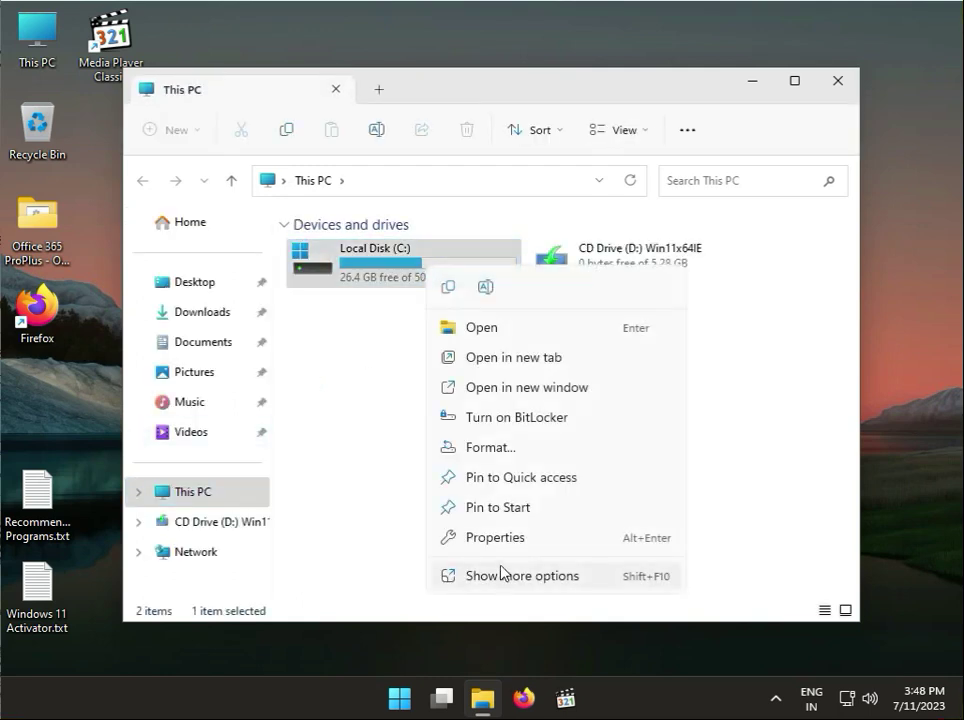
click(504, 554)
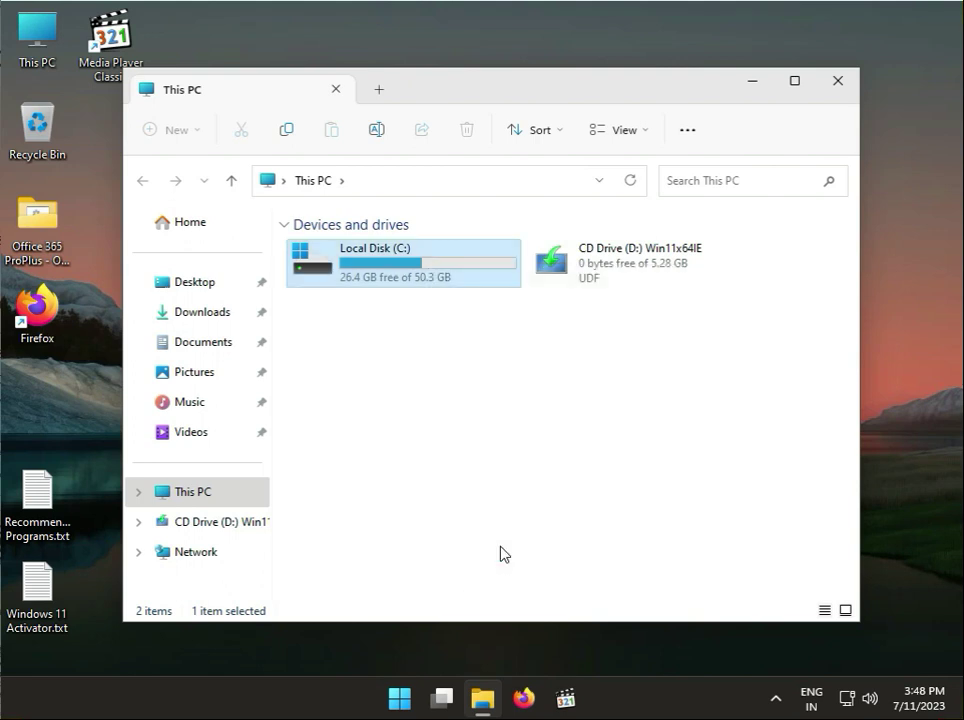
right_click(402, 263)
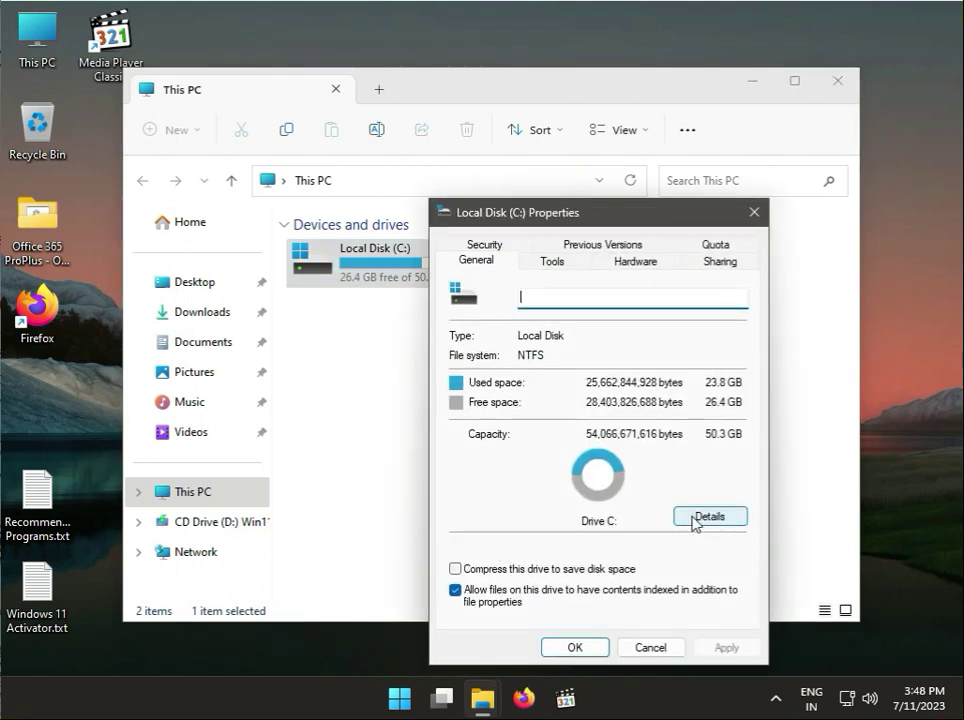
- View drive C's Properties on the General tab showing used and free space
click(709, 516)
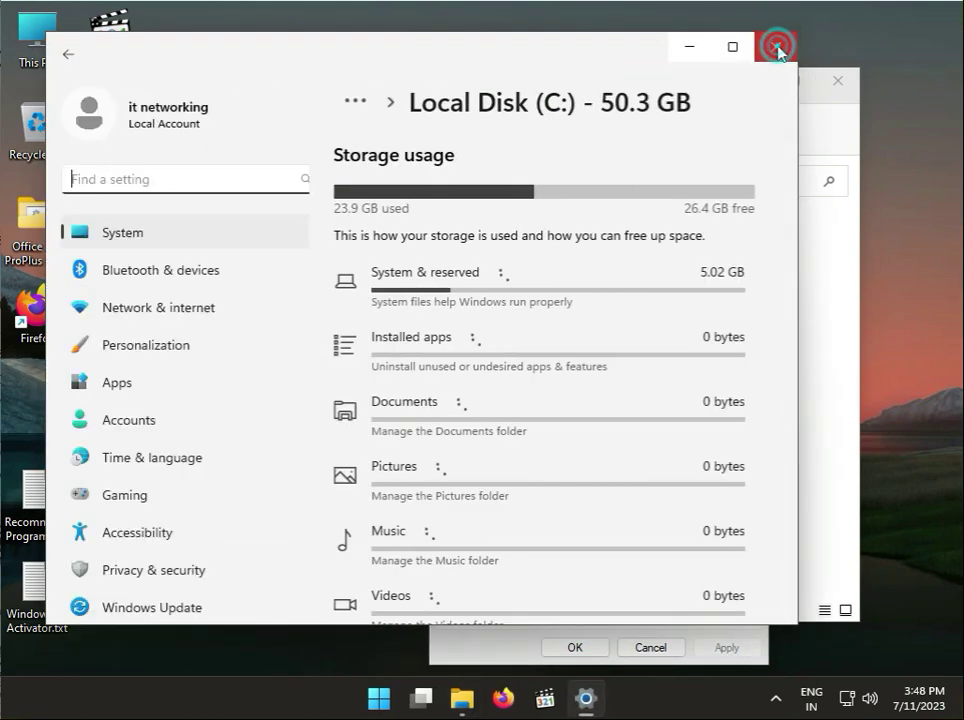
click(779, 47)
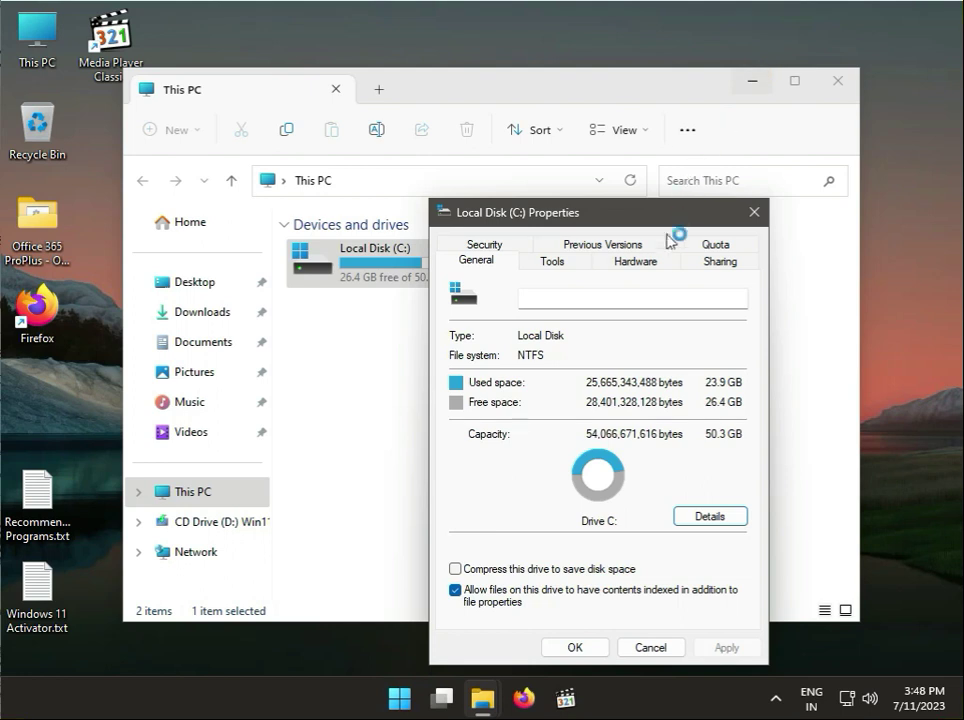
click(483, 243)
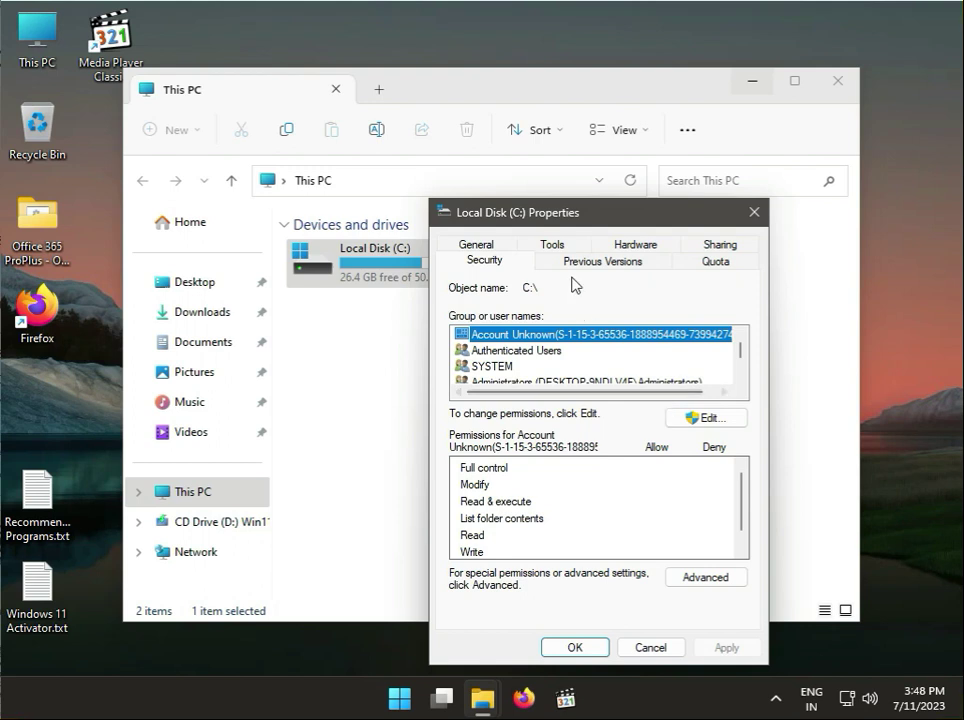
click(552, 260)
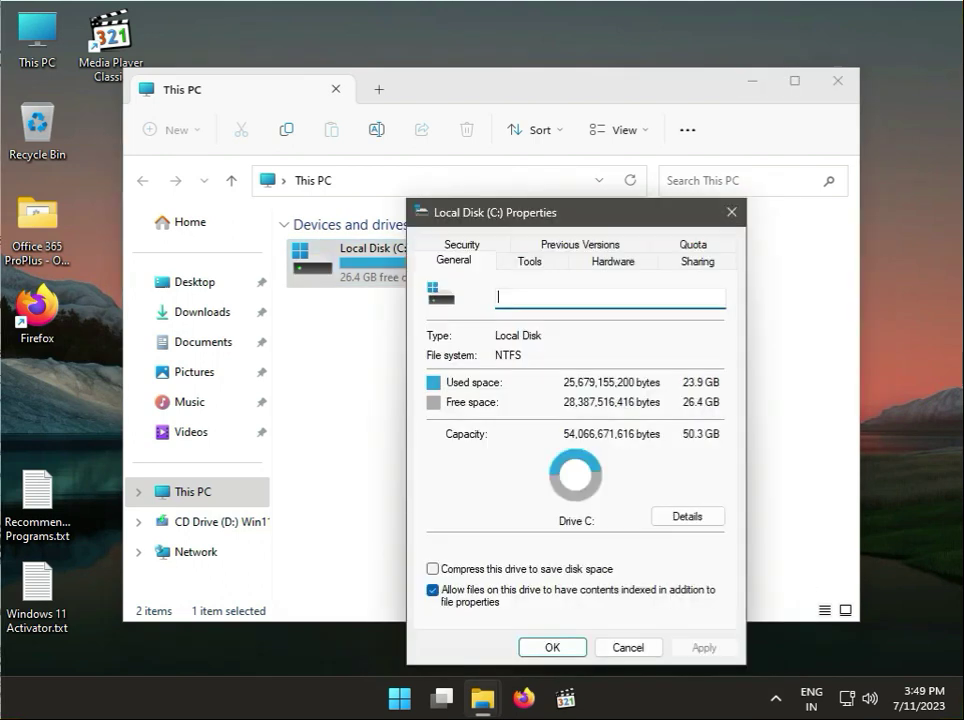
- Search 'disk' from Start and launch Disk Cleanup for drive C:
click(399, 698)
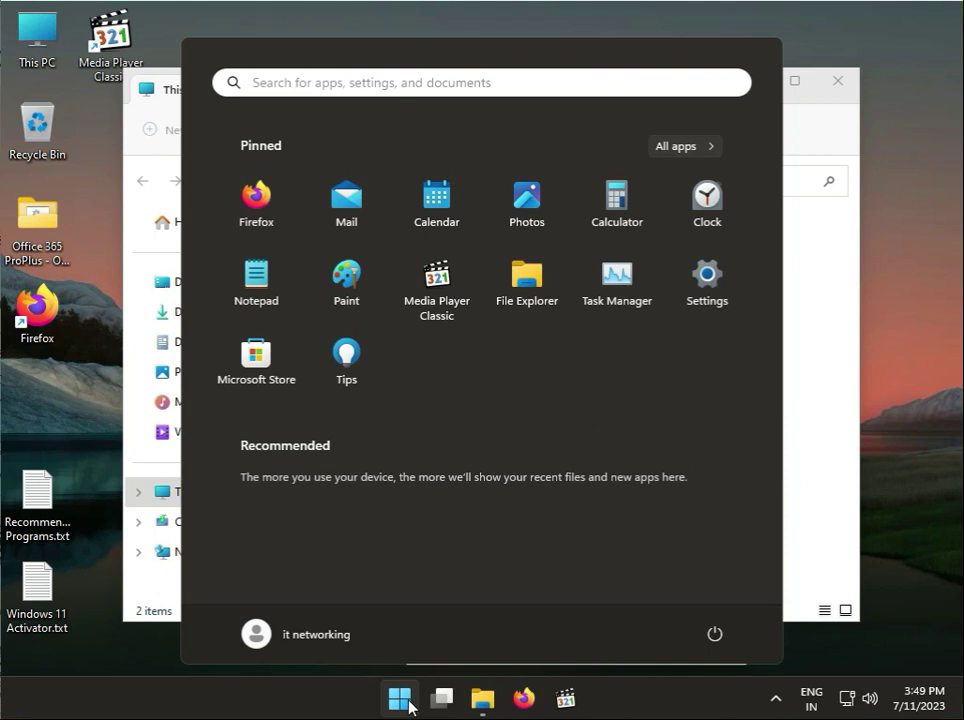
text(s)
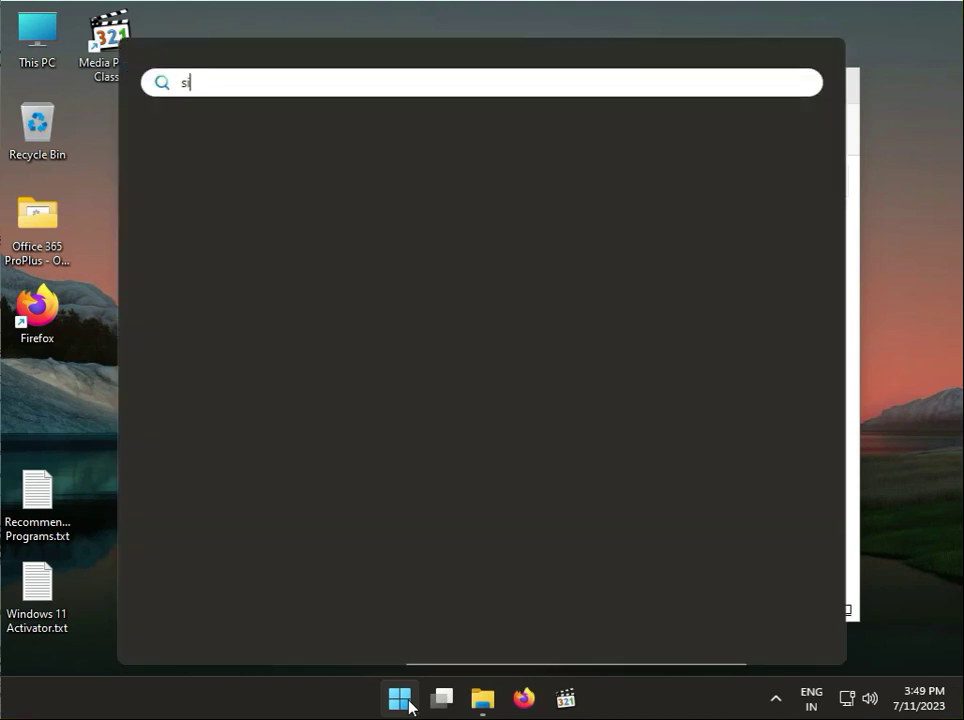
text(disk)
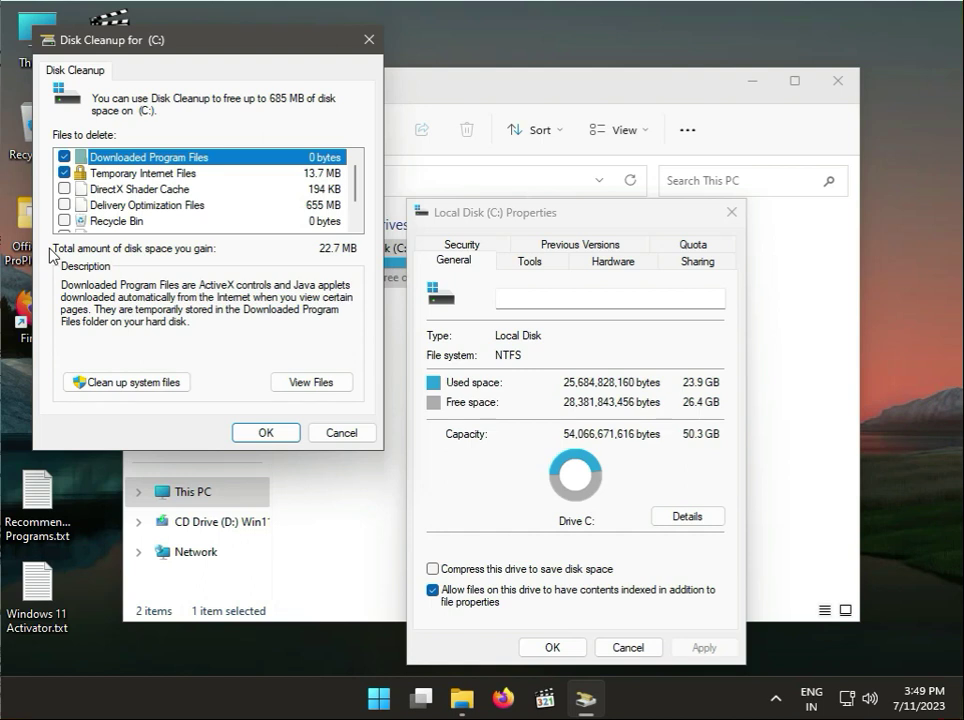
mouse_move(54, 262)
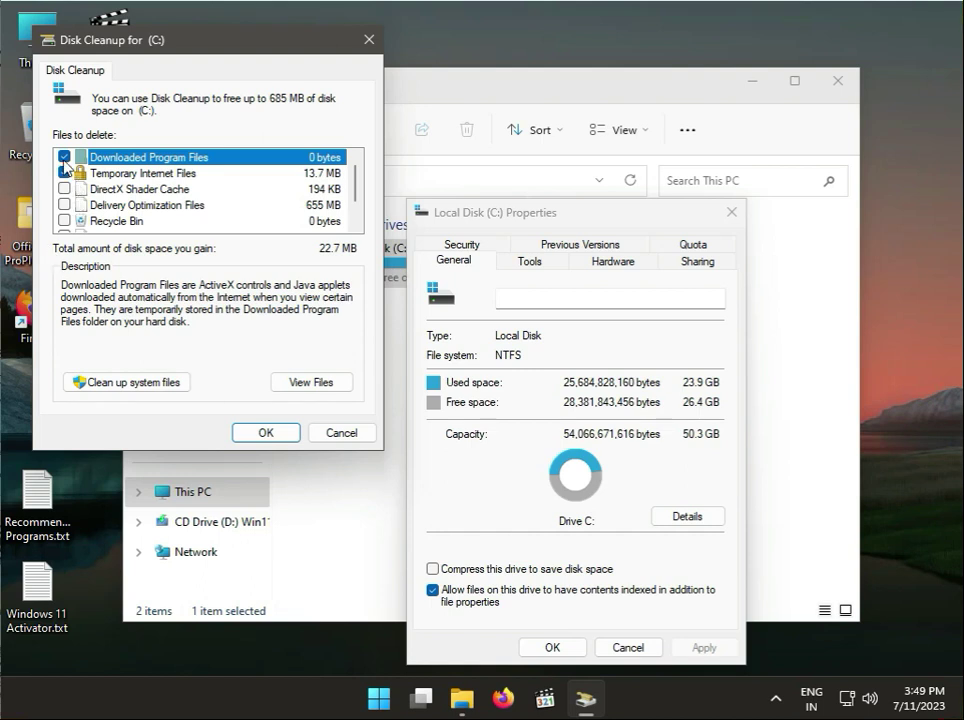
- Adjust the file categories so Temporary Internet Files is marked for deletion
click(66, 157)
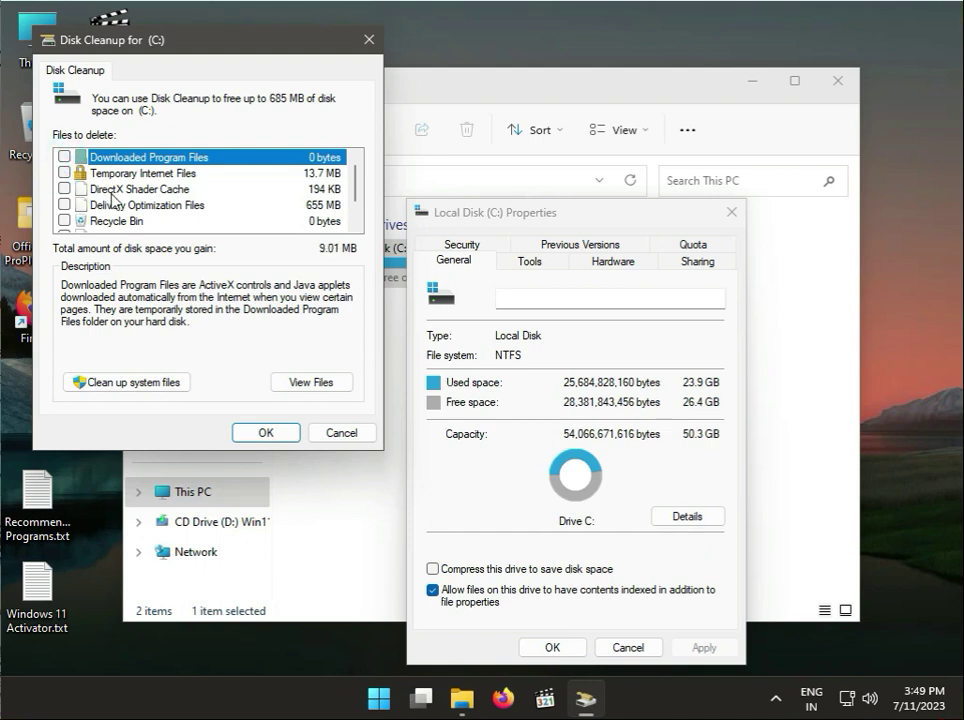
scroll(down, 3)
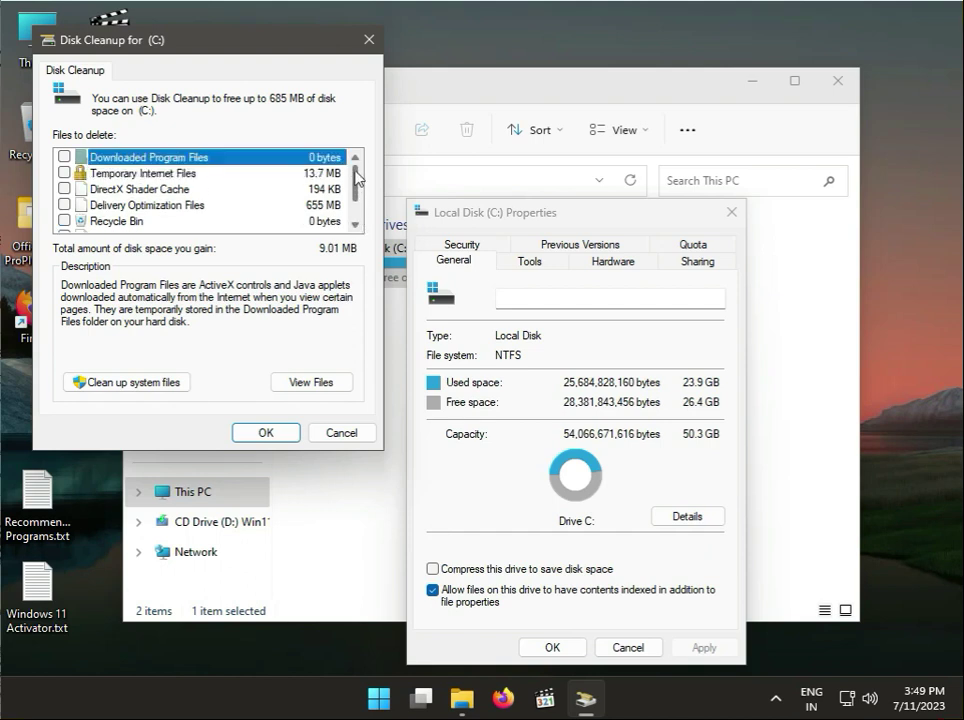
click(65, 173)
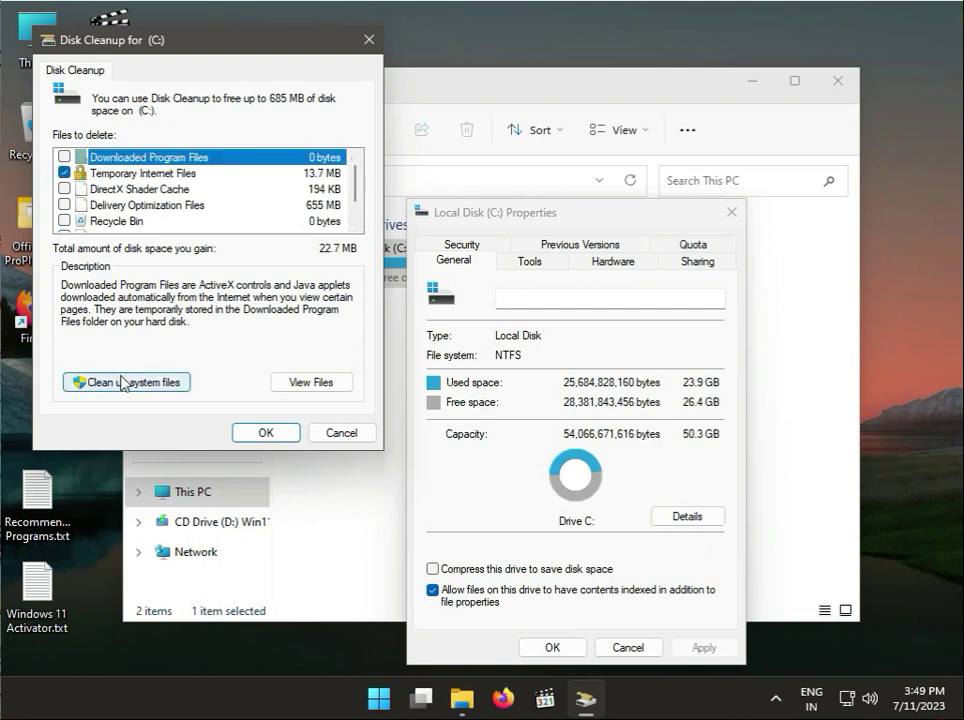
- Rescan drive C: including system files and delete the checked files
click(125, 382)
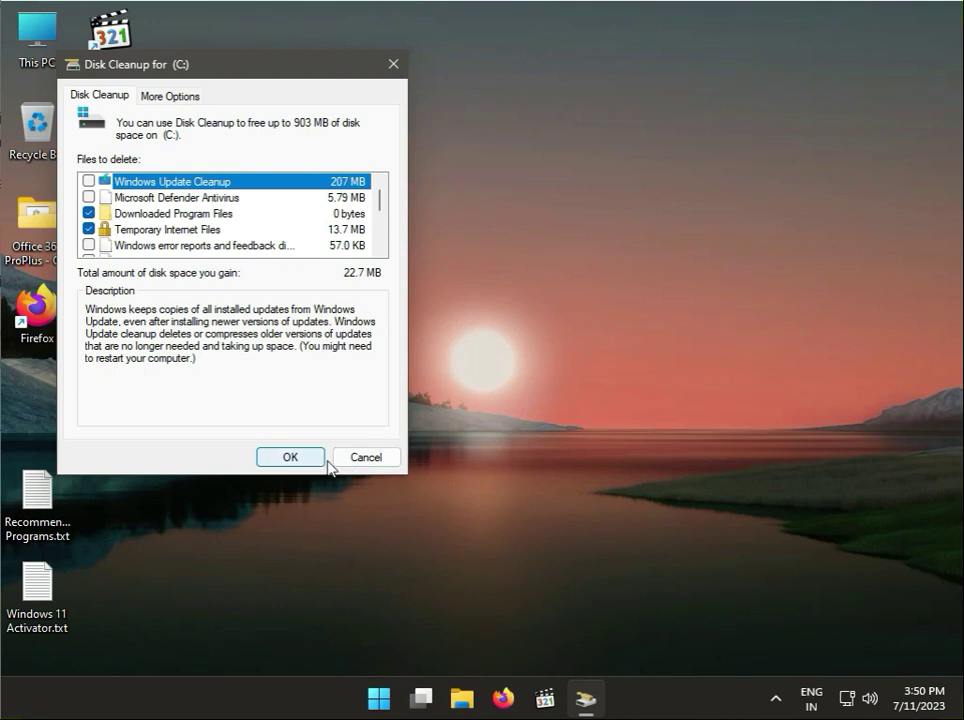
click(290, 457)
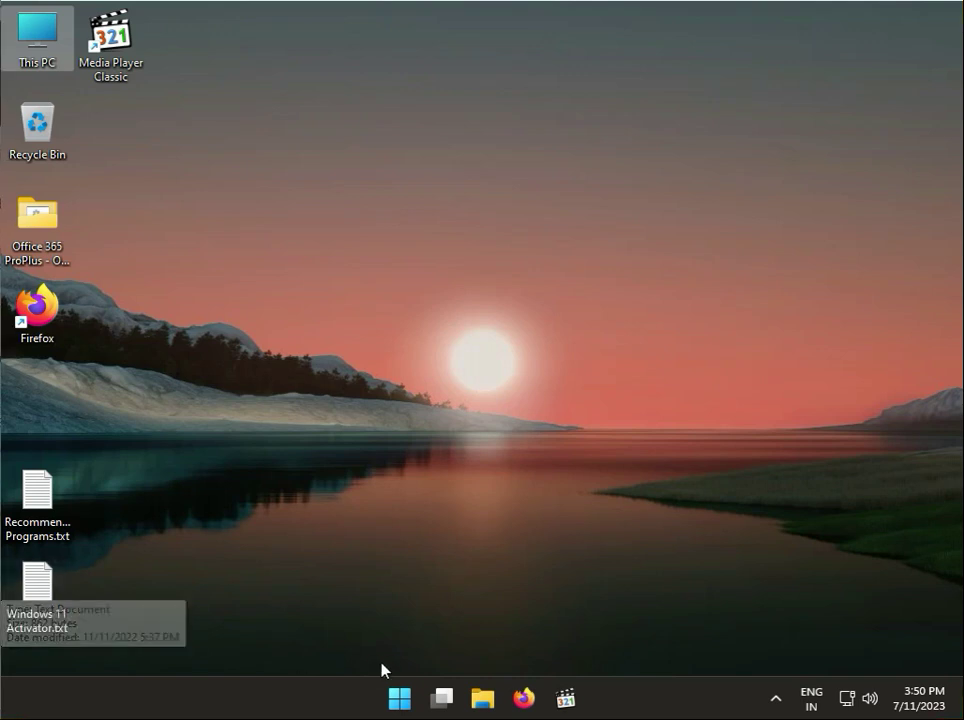
- Reopen Settings to Apps > Installed apps and scroll down to Mail and Calendar
click(399, 698)
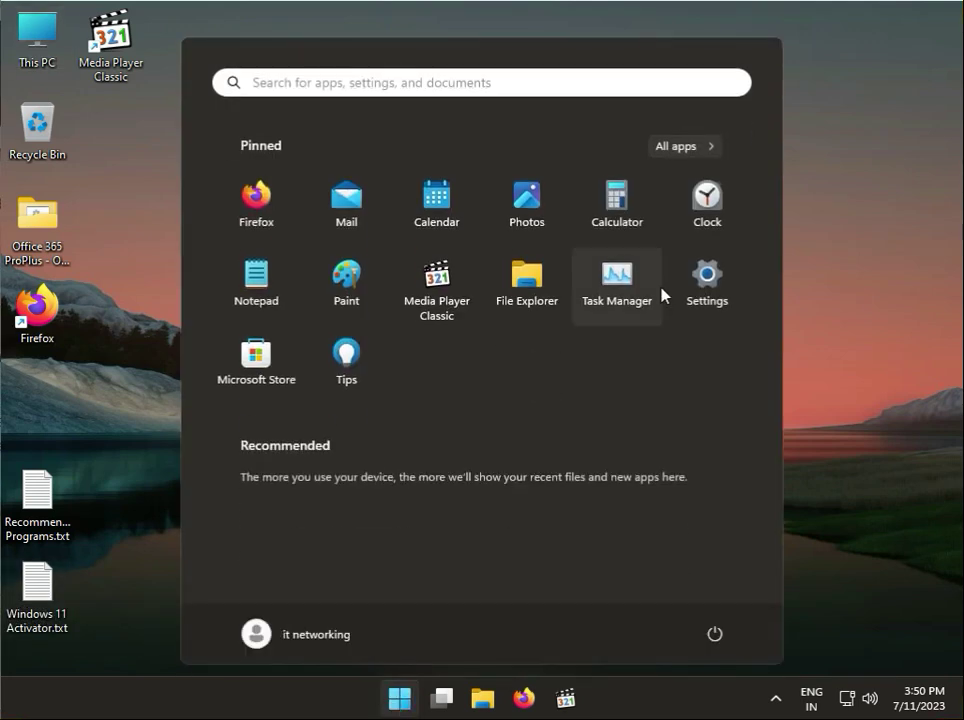
click(706, 275)
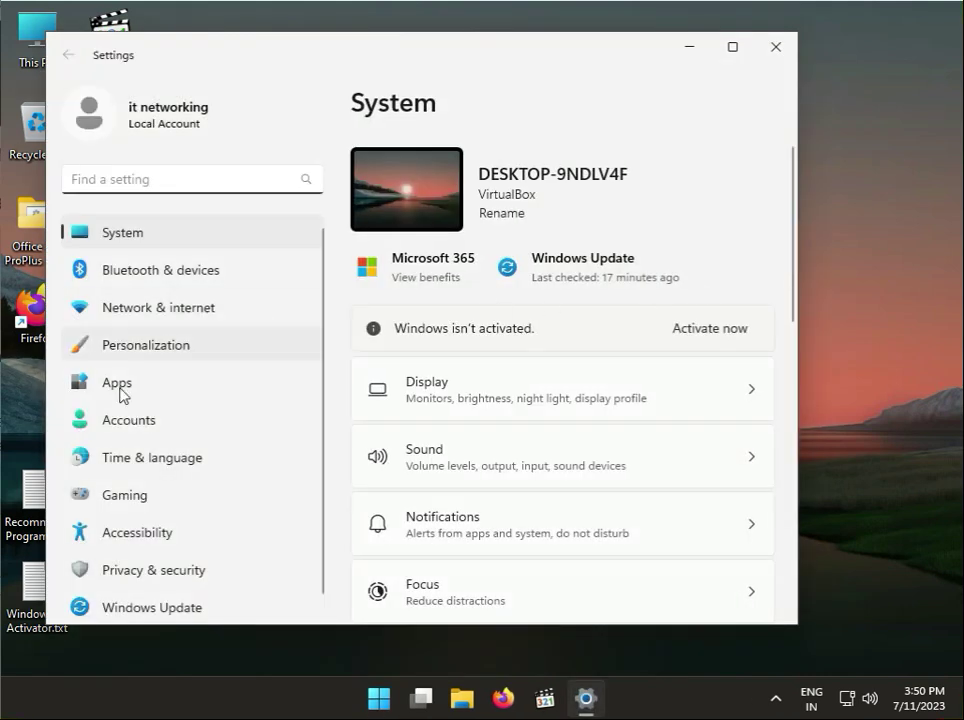
click(116, 382)
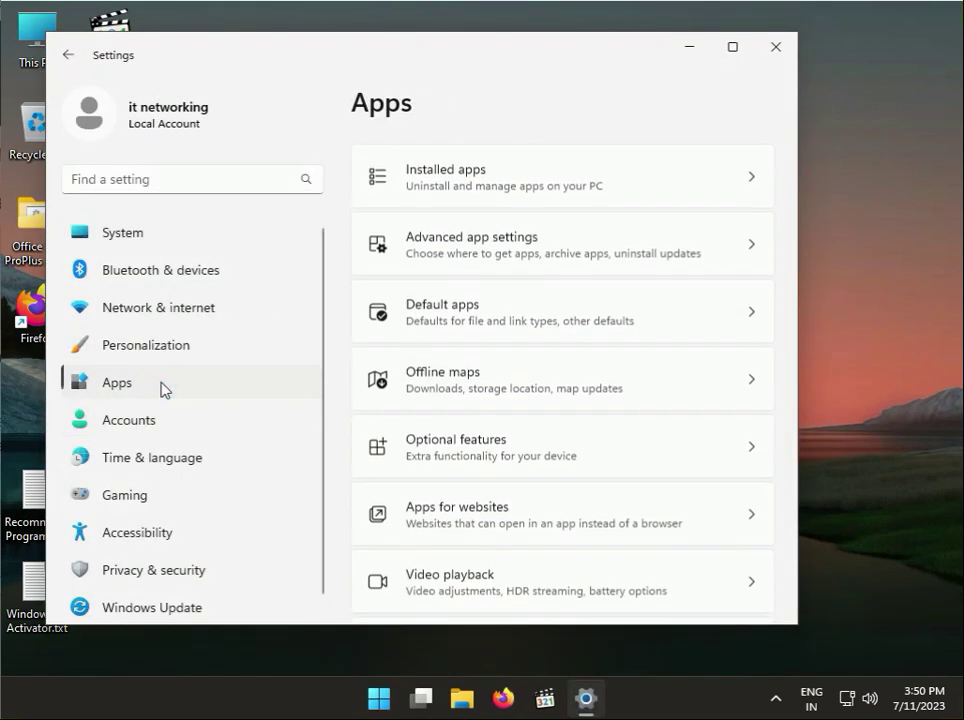
click(563, 190)
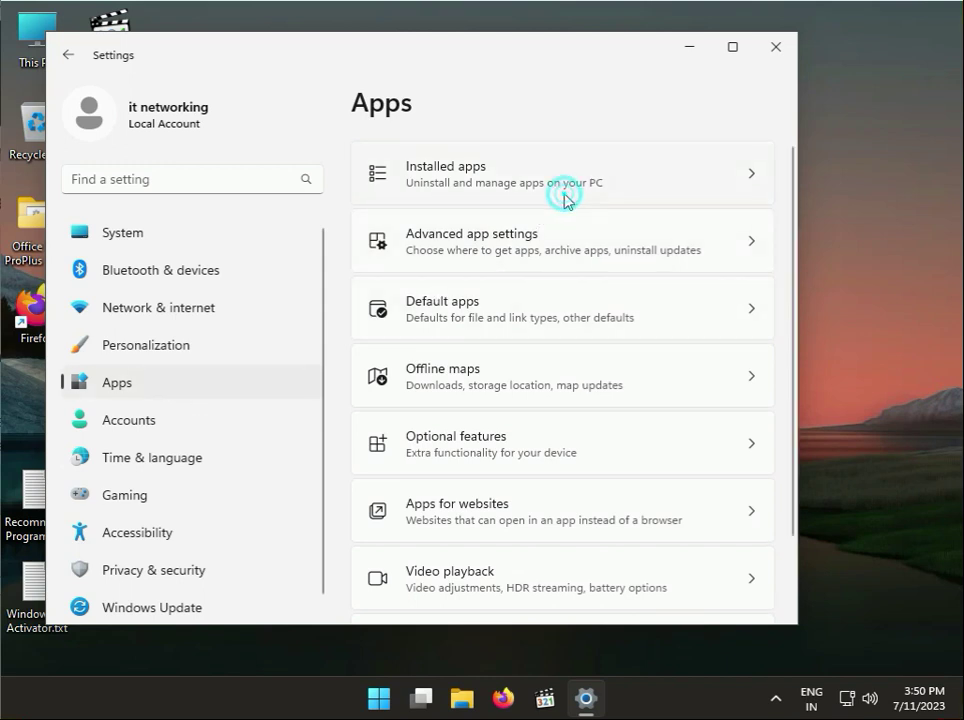
click(561, 173)
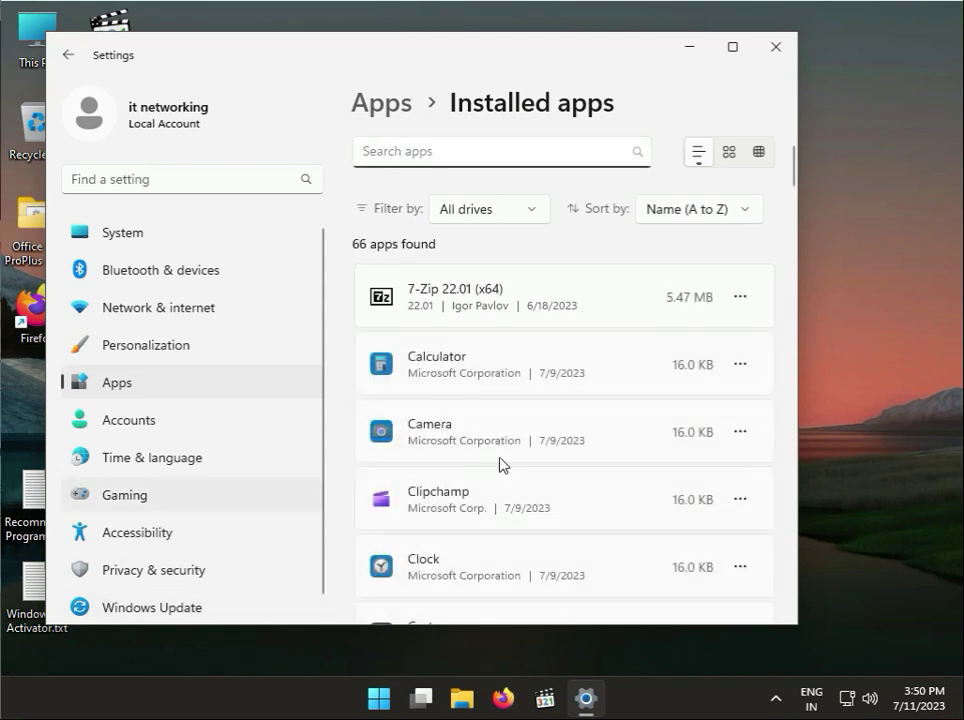
scroll(down, 3)
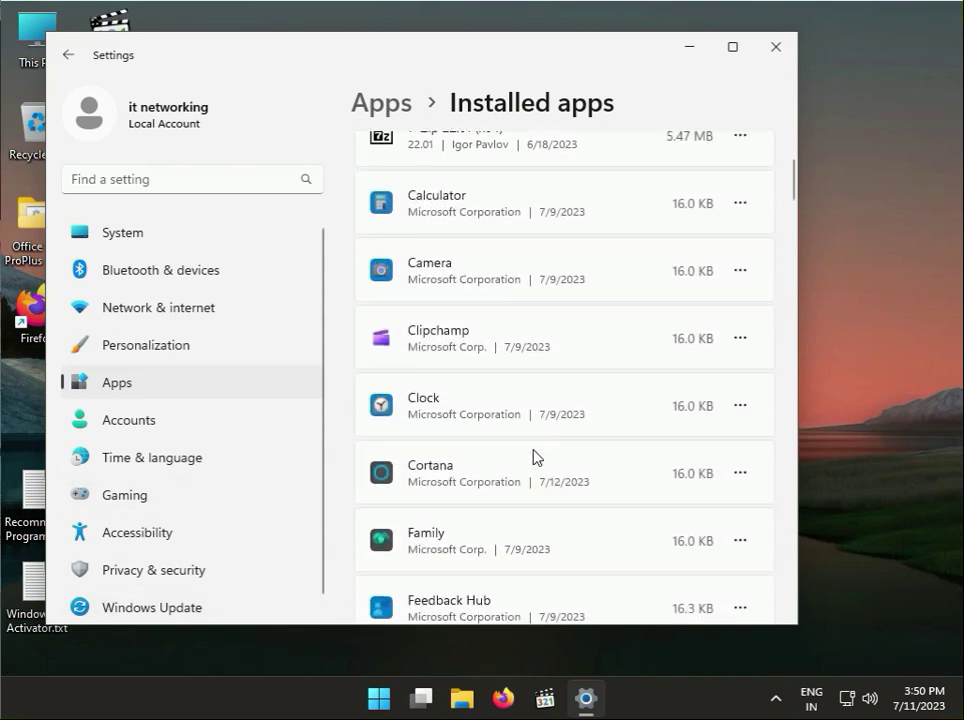
scroll(down, 3)
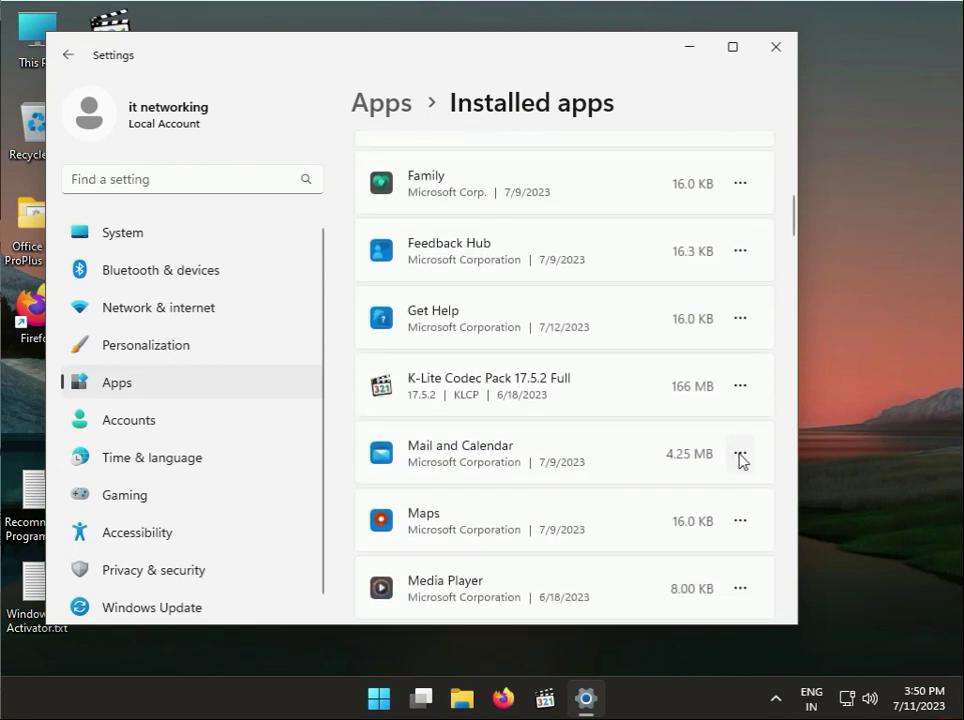
- Go into Mail and Calendar's Advanced options and scroll to the Reset section
click(739, 453)
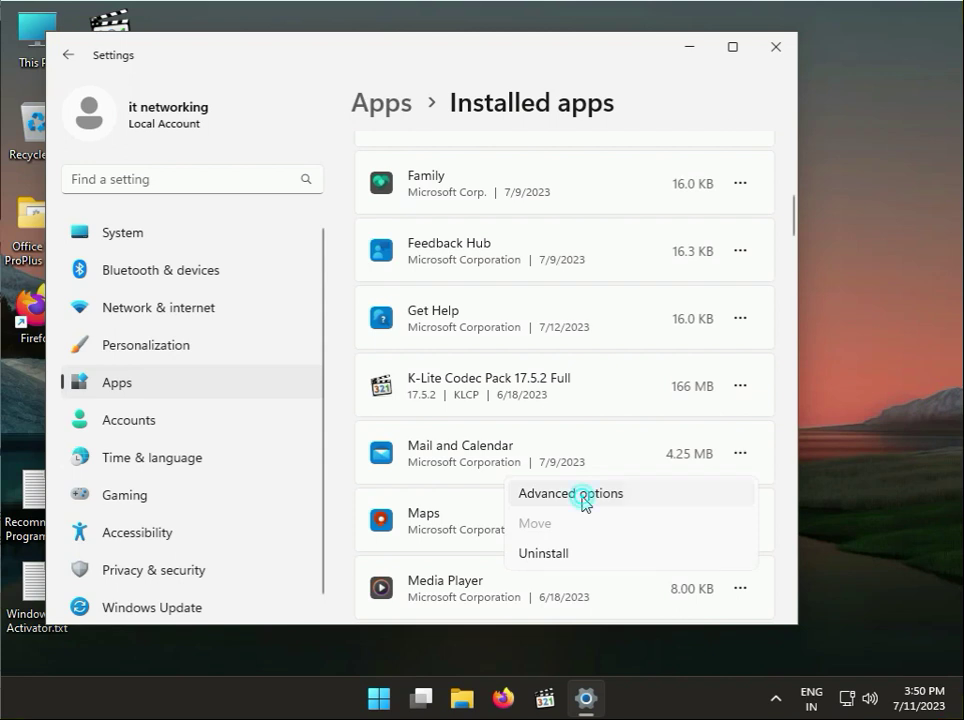
click(570, 493)
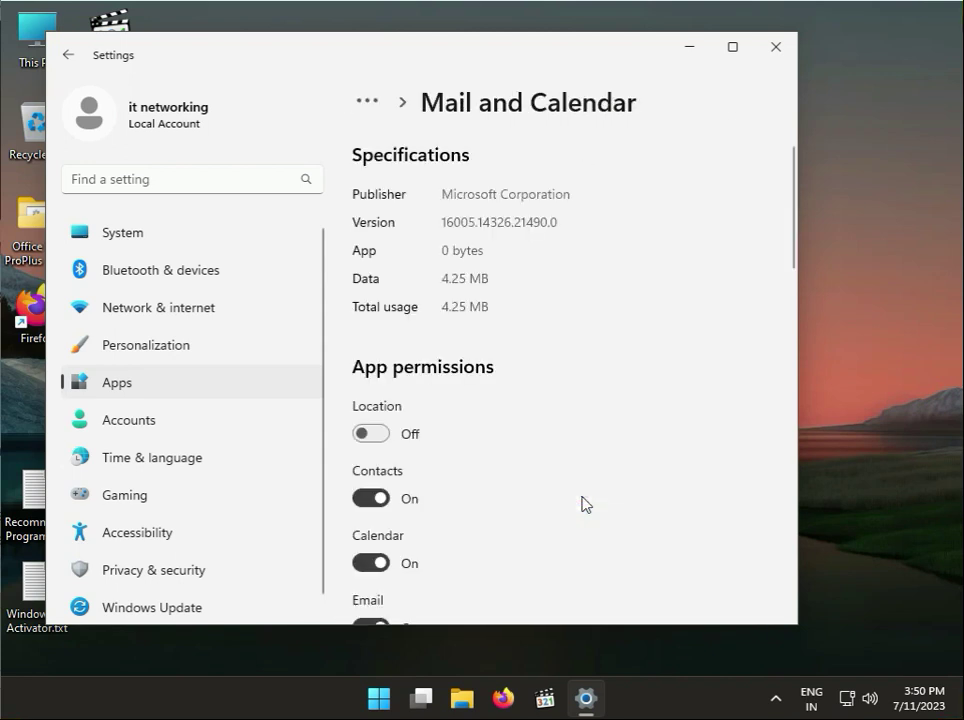
scroll(down, 3)
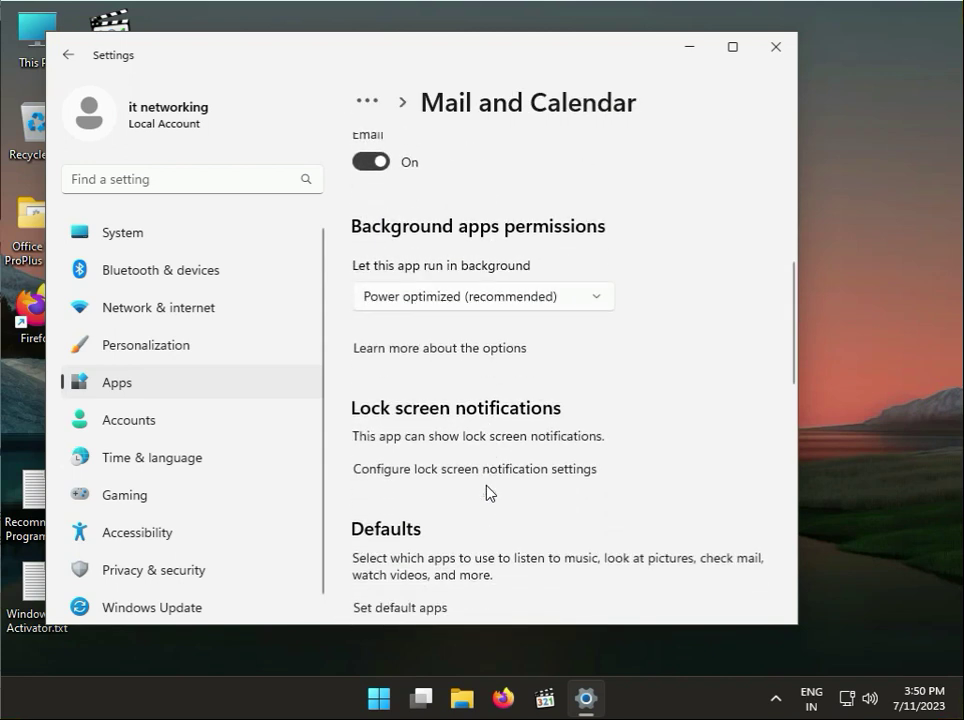
scroll(down, 3)
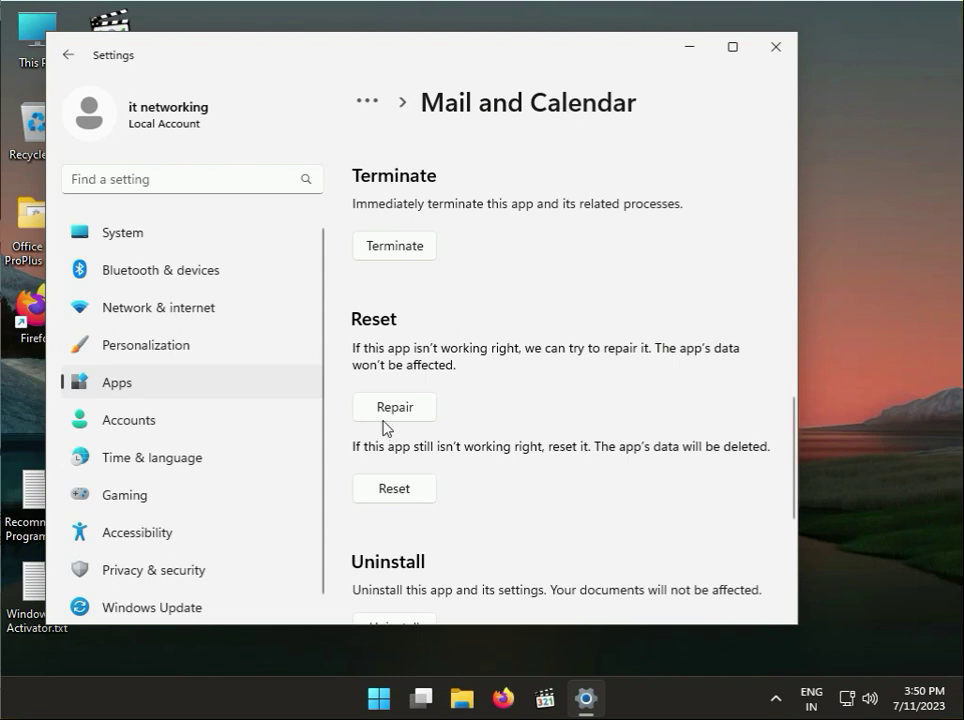
- Repair, then reset and confirm the Mail and Calendar app, and close Settings
click(393, 406)
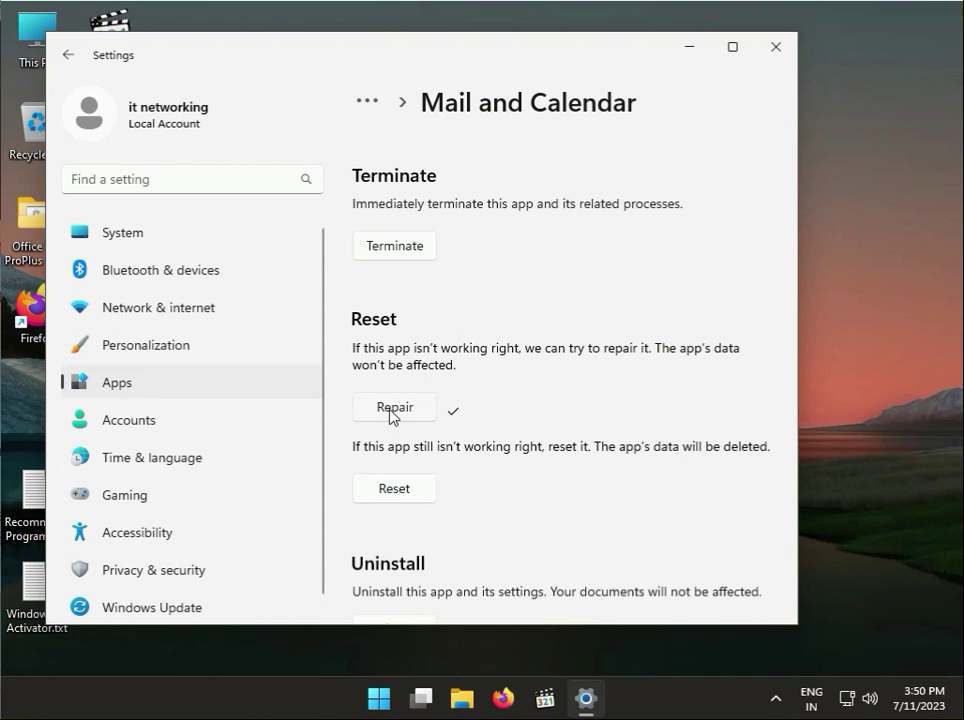
click(393, 488)
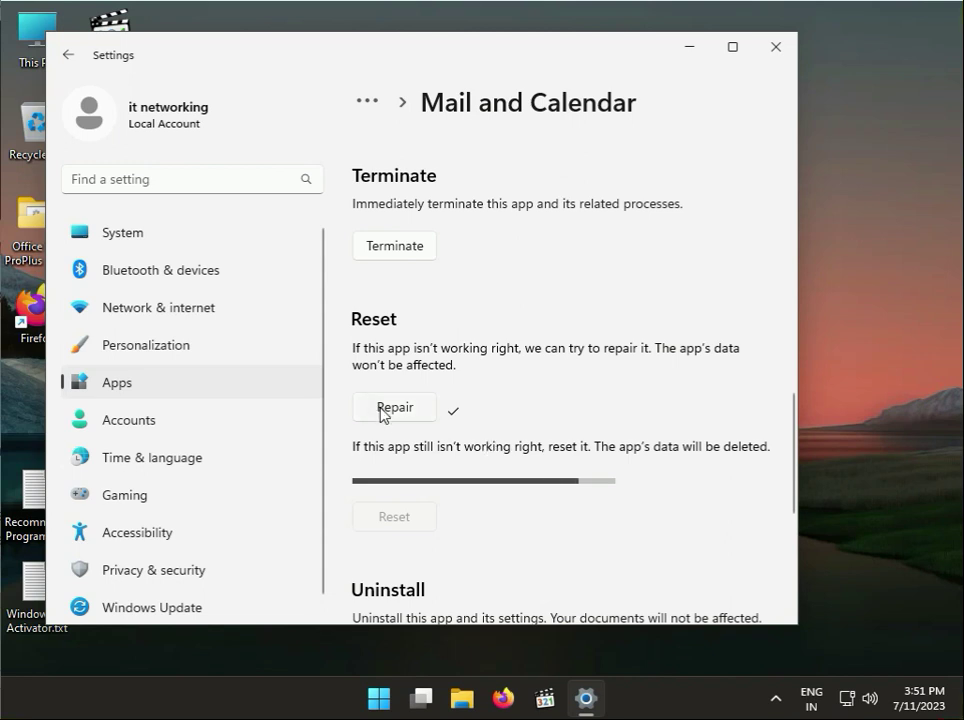
click(393, 516)
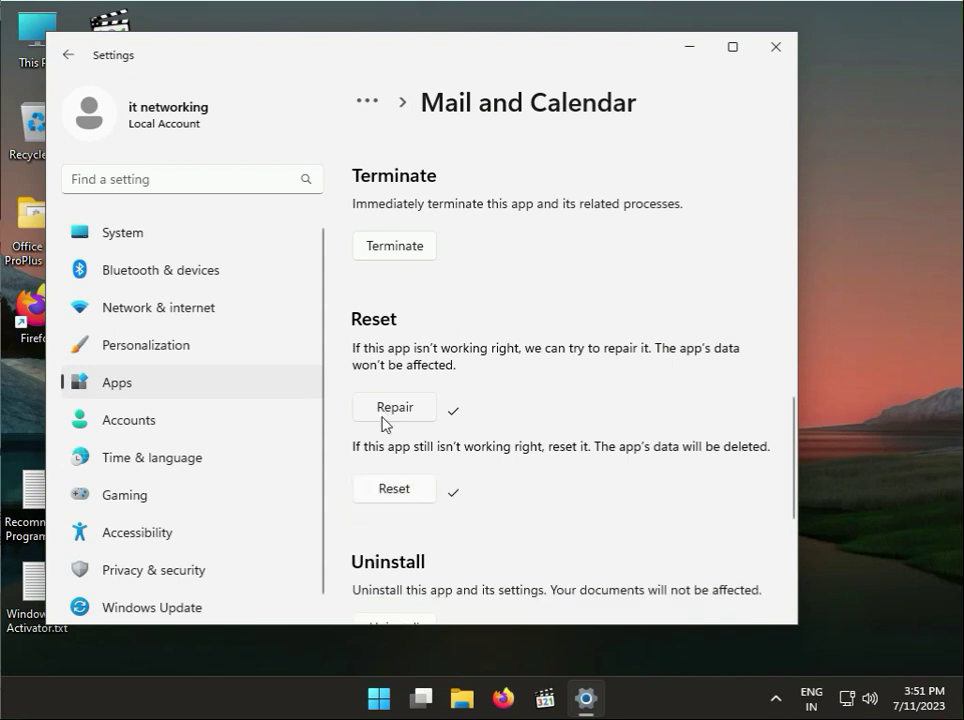
click(775, 47)
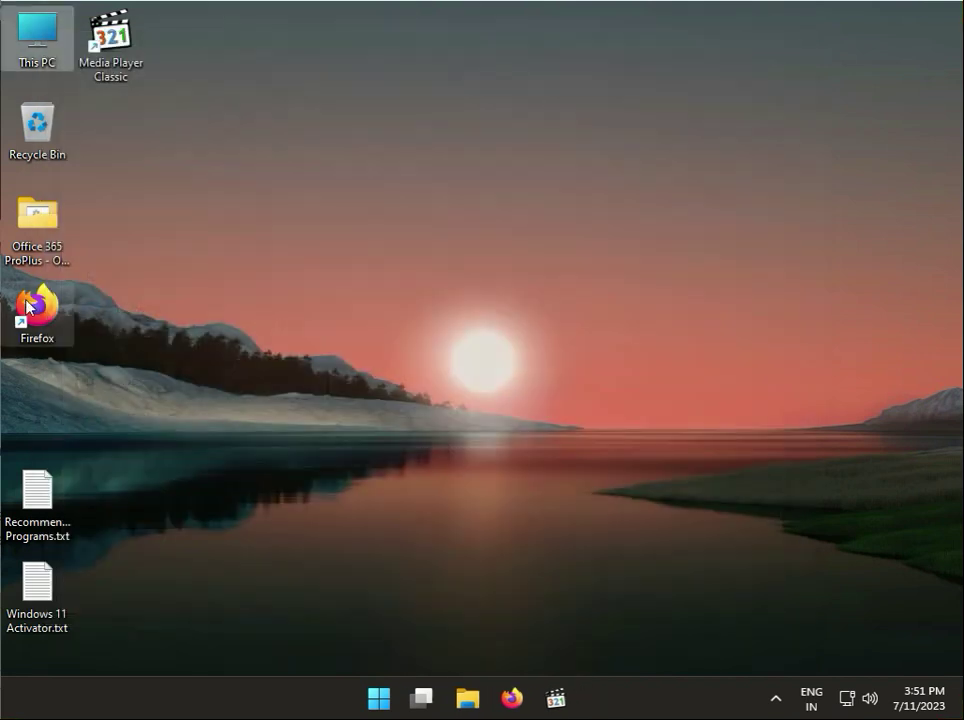
mouse_move(37, 310)
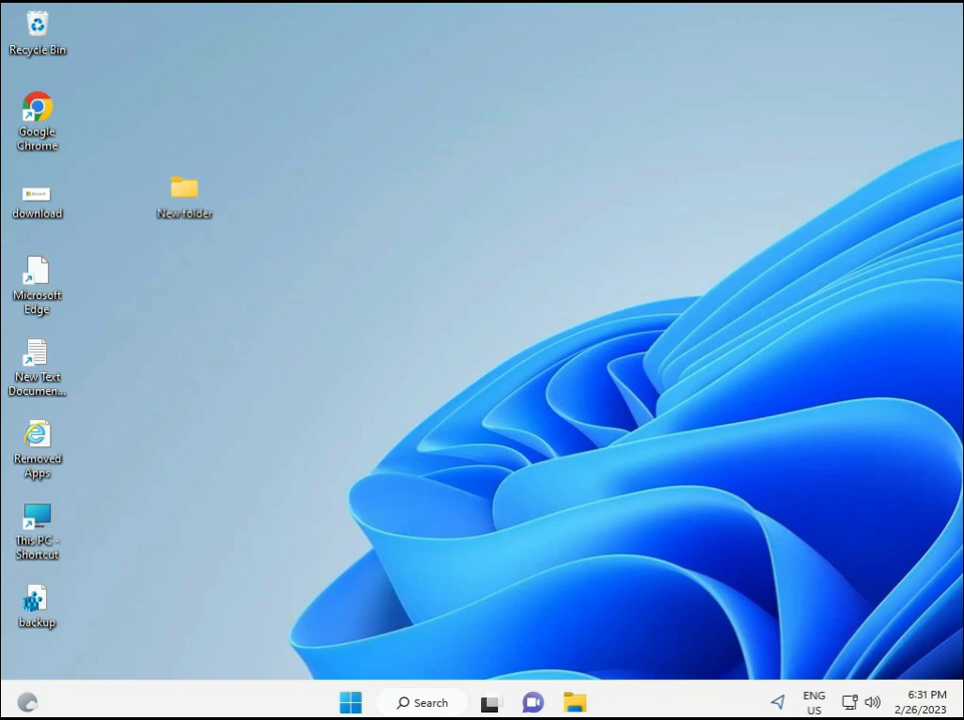
- Search 'cmd' from the Start menu to find Command Prompt
click(349, 702)
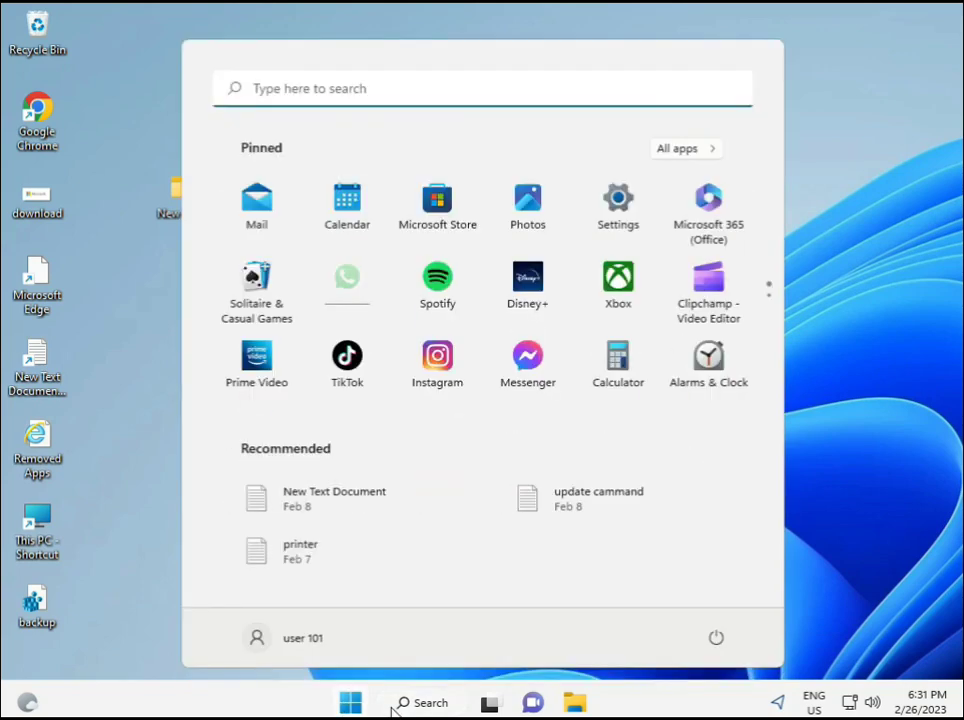
text(cmd)
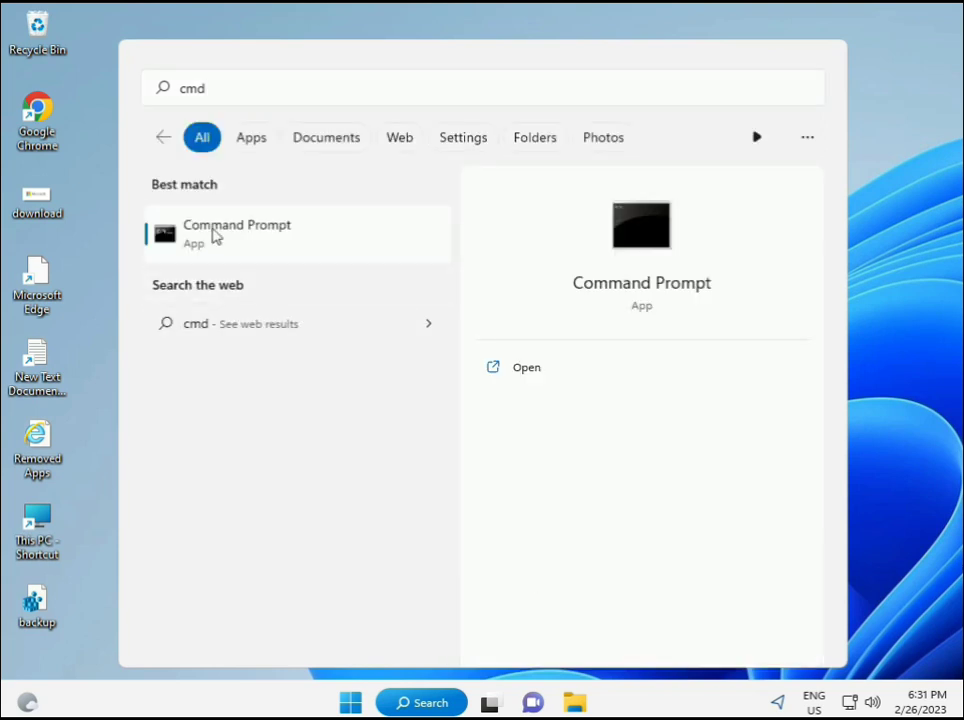
mouse_move(239, 240)
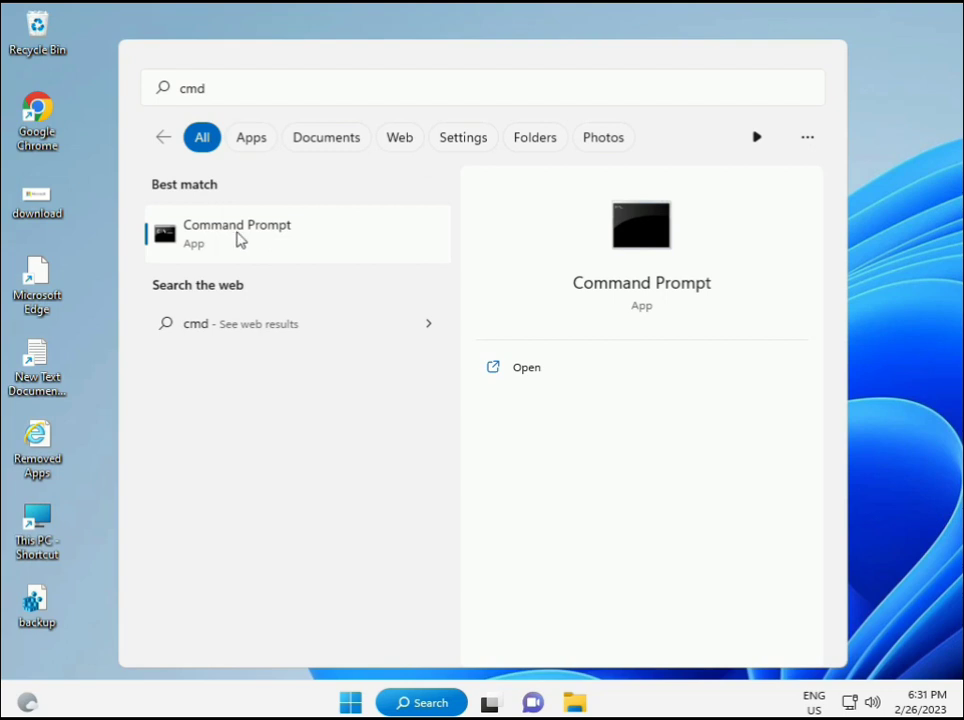
mouse_move(248, 242)
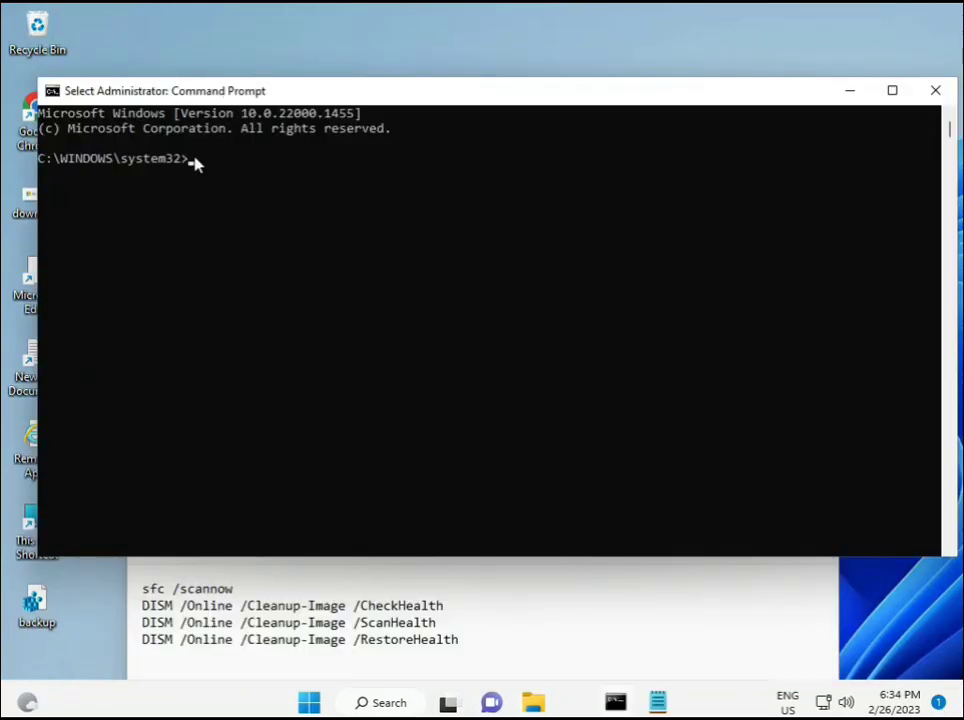
- Run sfc /scannow in the admin Command Prompt to verify system file integrity
text(sca)
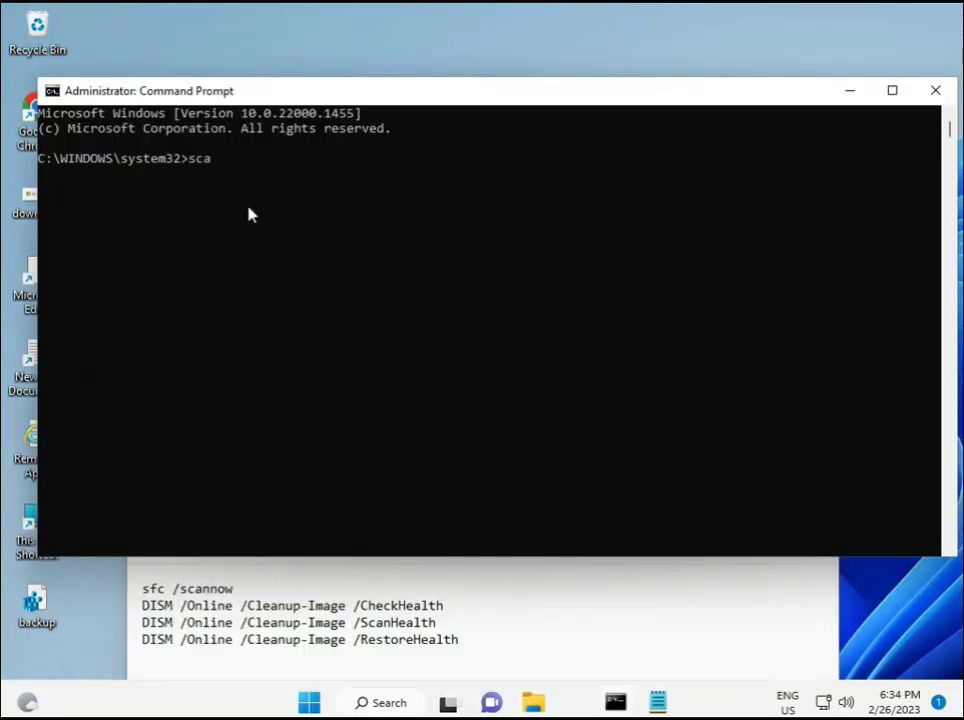
key(Backspace)
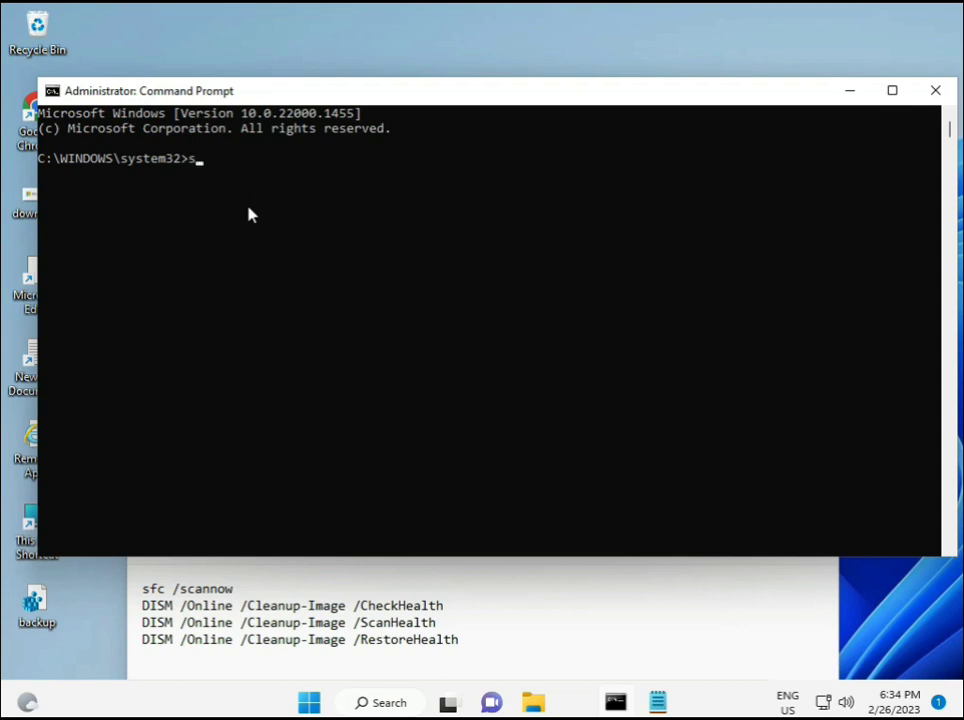
text(fc /s)
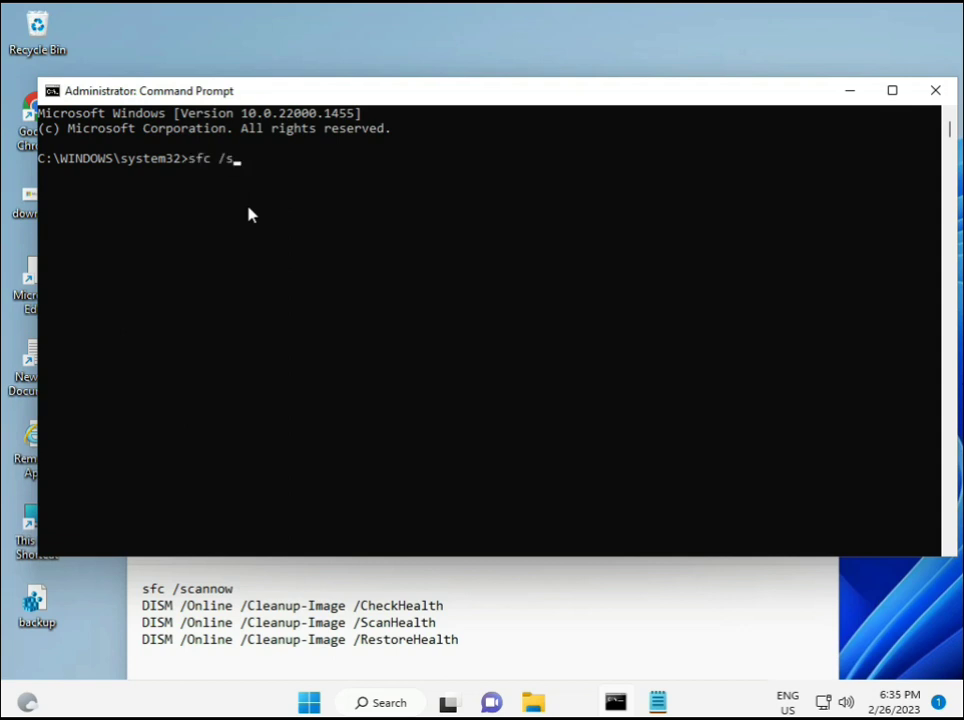
text(cannow)
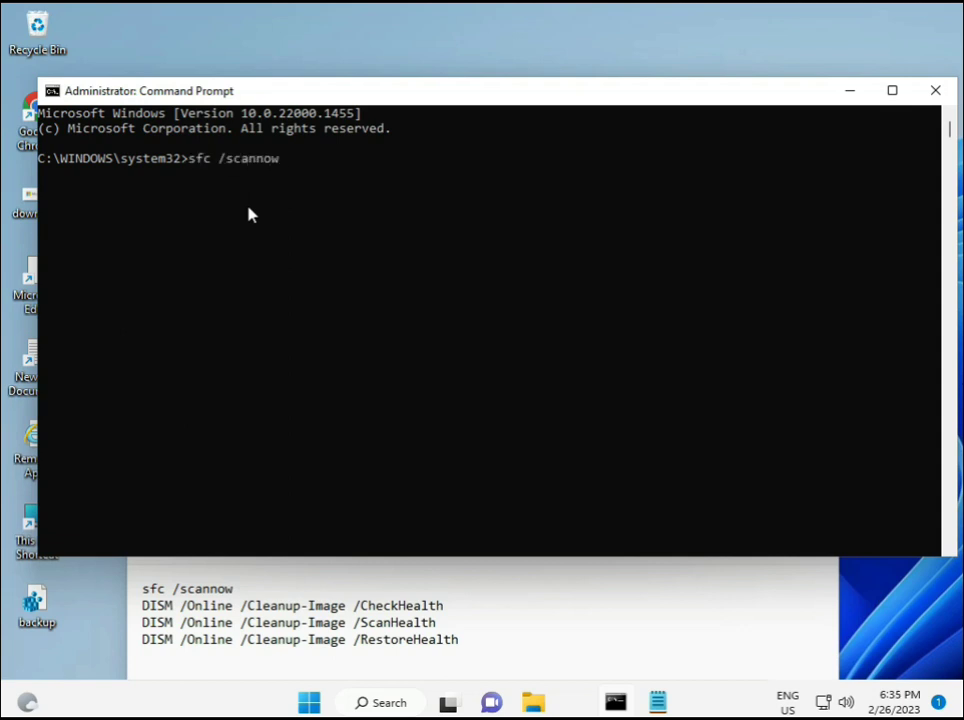
key(Return)
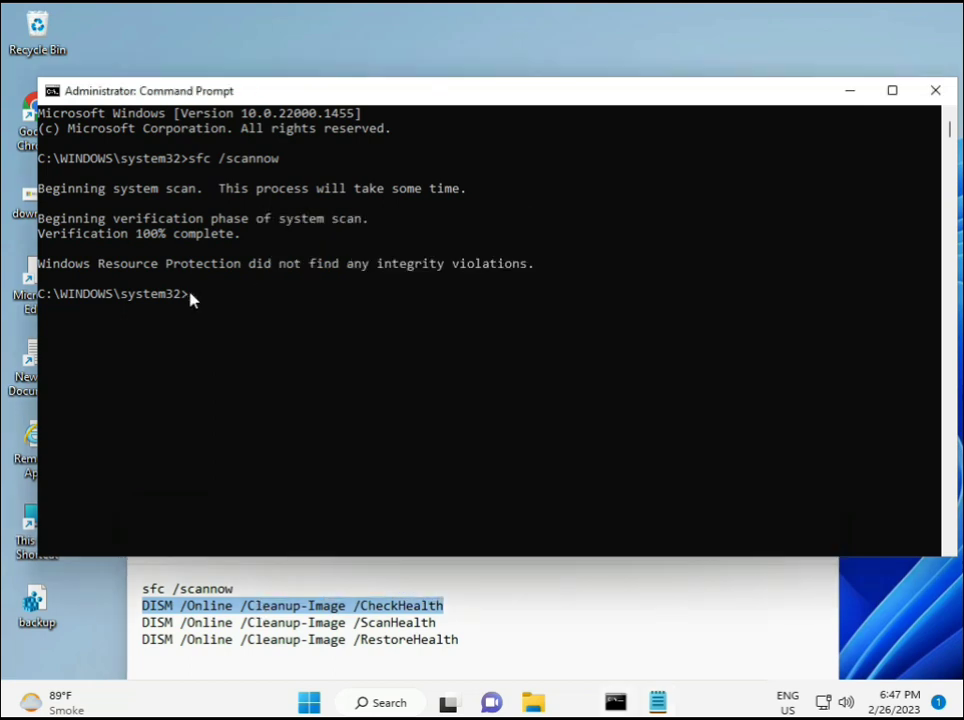
- Paste and run DISM /Online /Cleanup-Image /CheckHealth in the admin Command Prompt
right_click(150, 90)
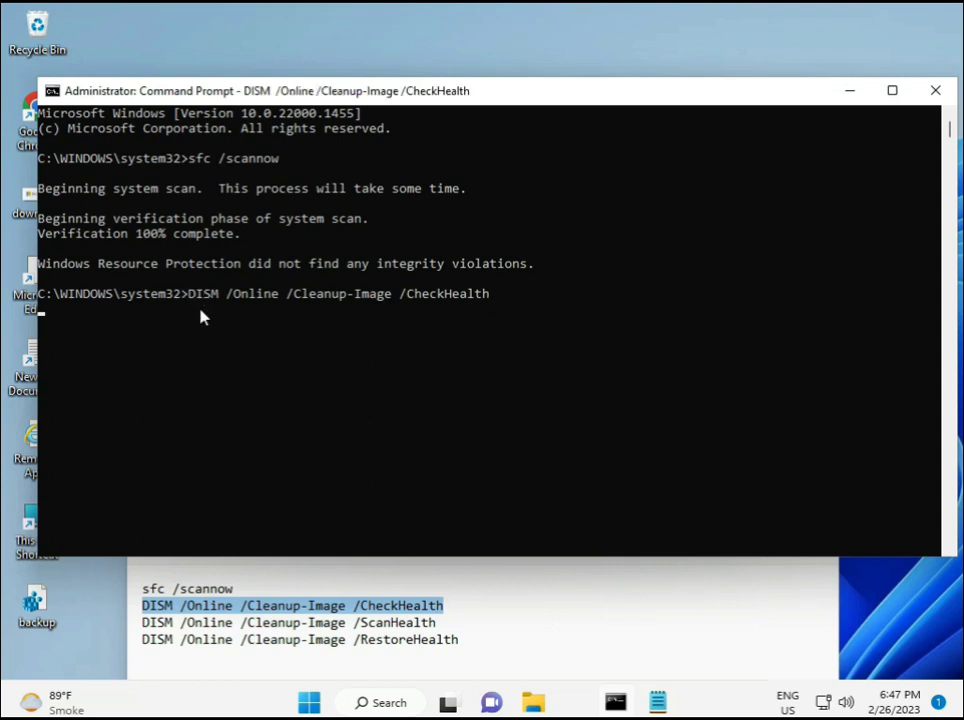
key(Return)
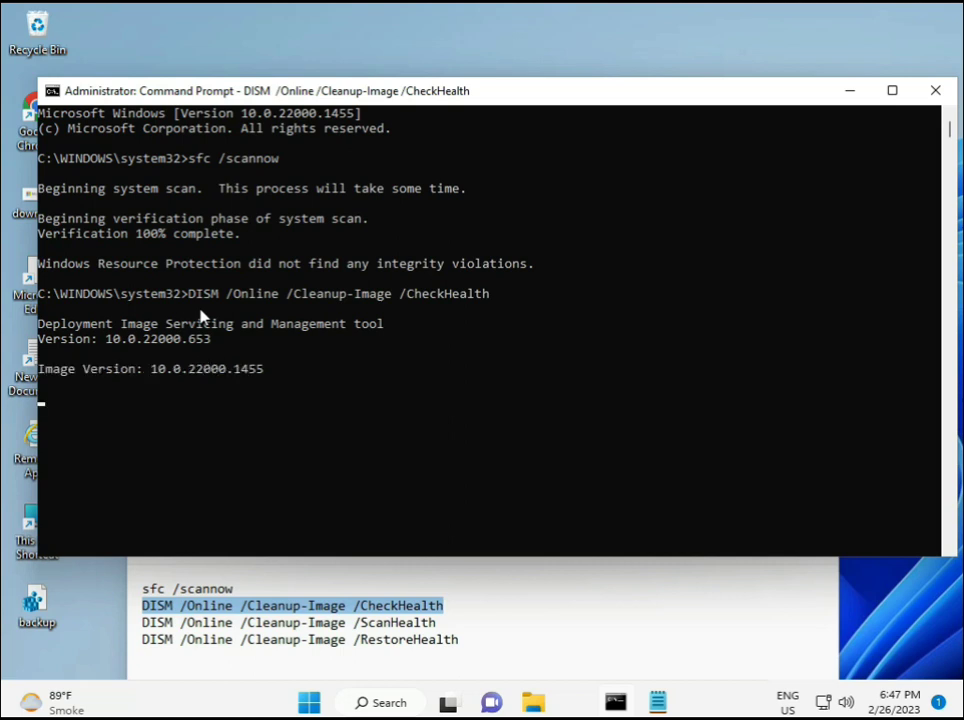
mouse_move(55, 410)
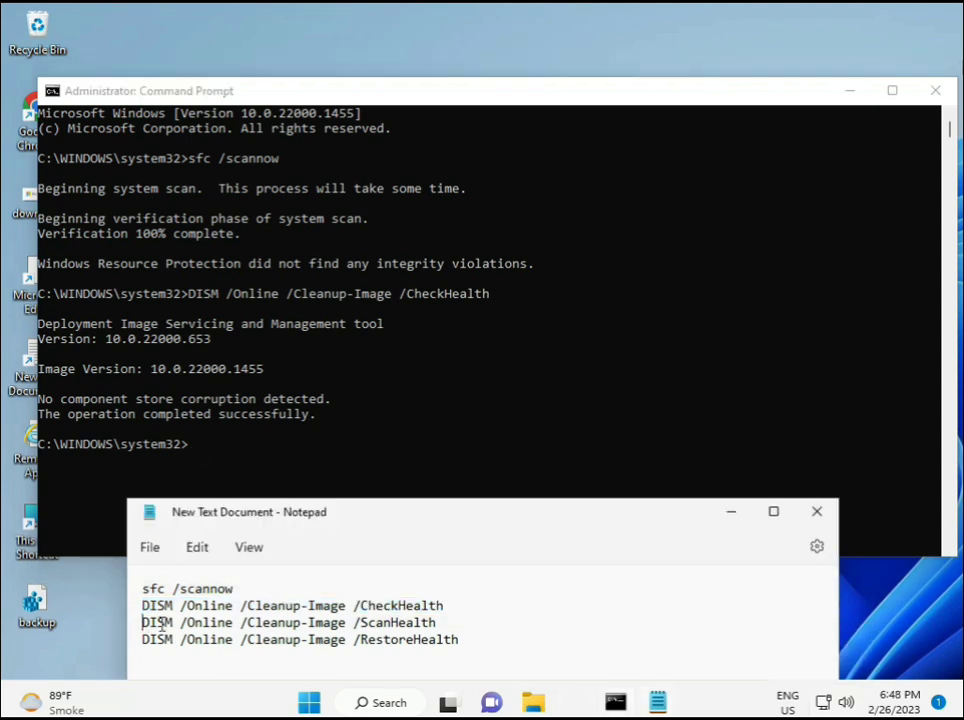
- Copy DISM /Online /Cleanup-Image /ScanHealth from Notepad and run it in Command Prompt
triple_click(288, 622)
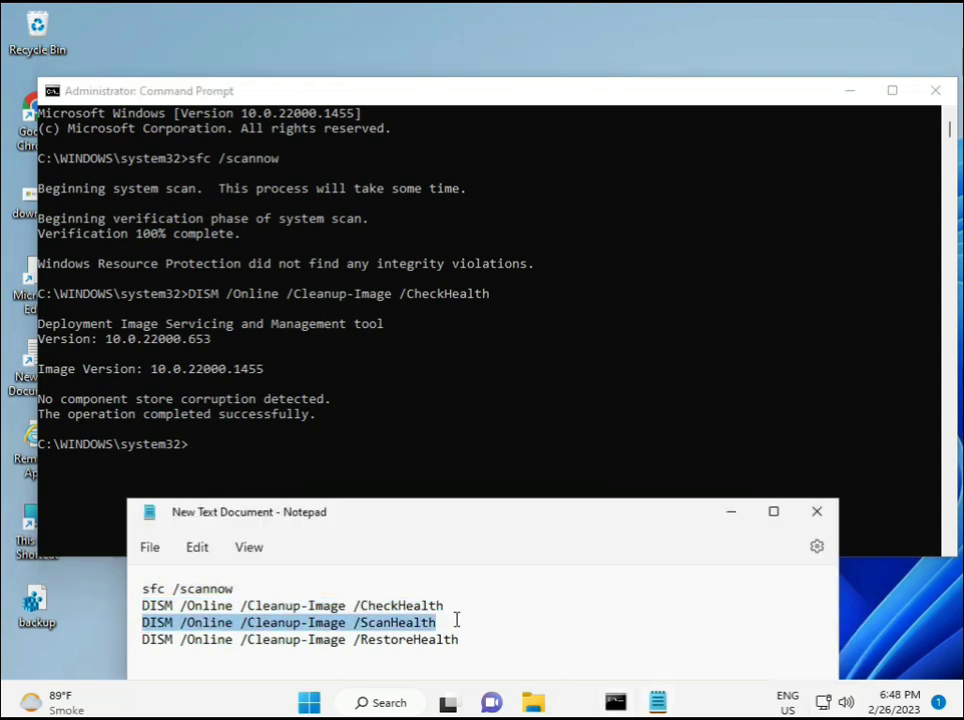
mouse_move(473, 358)
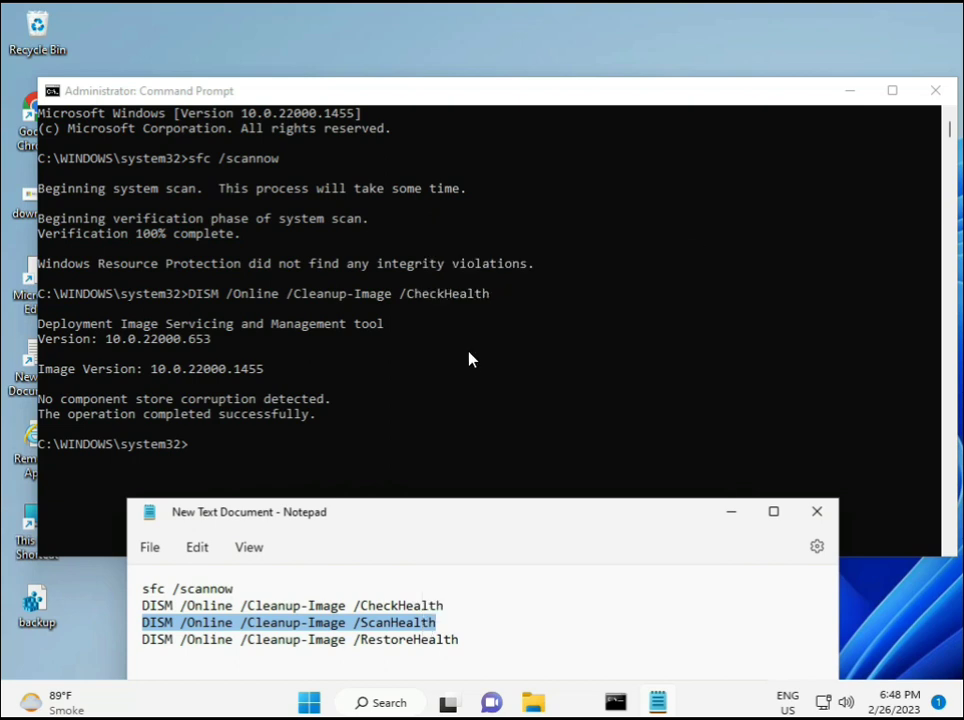
click(473, 360)
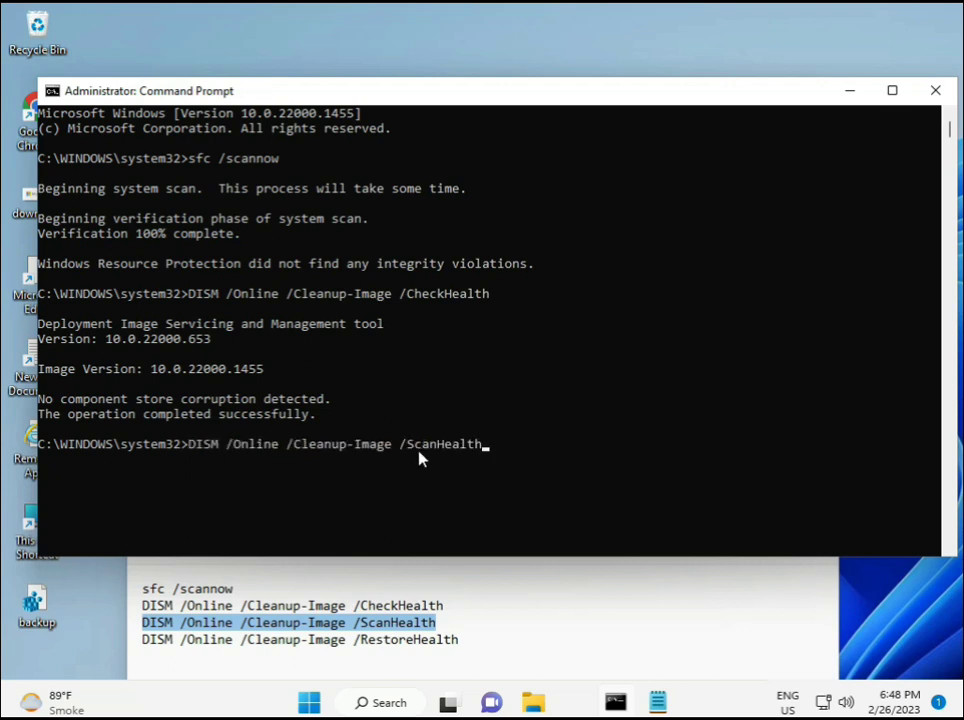
key(Return)
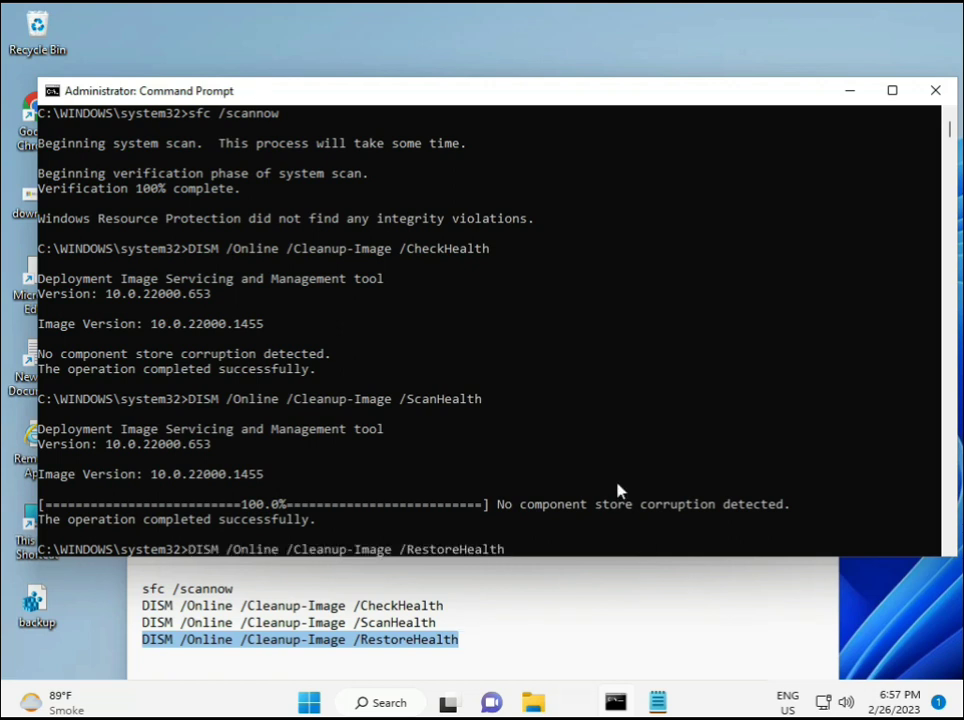
mouse_move(888, 233)
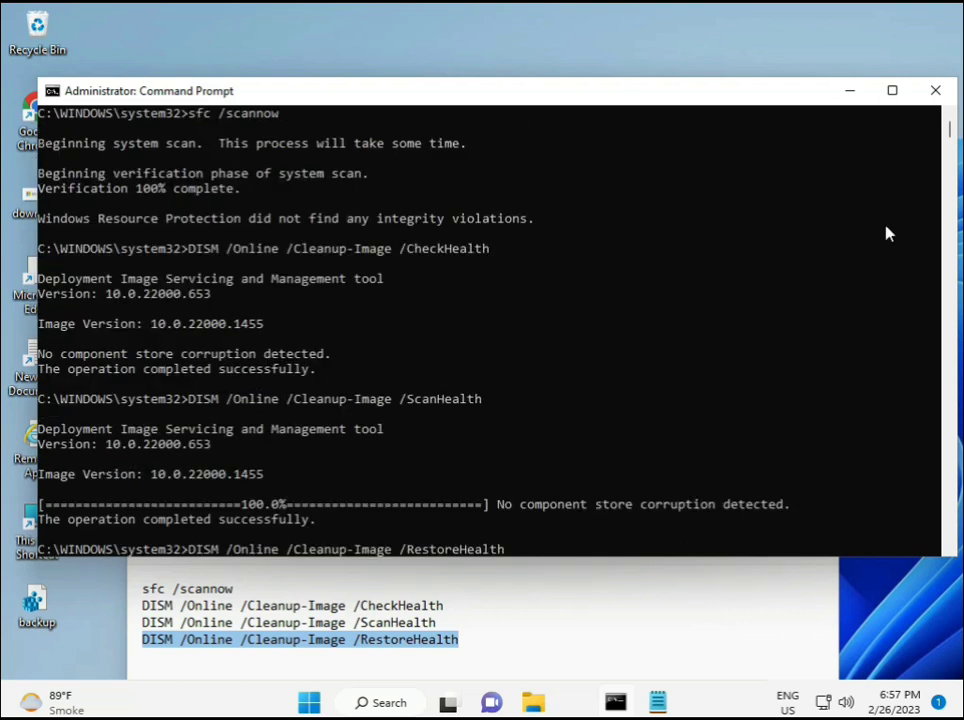